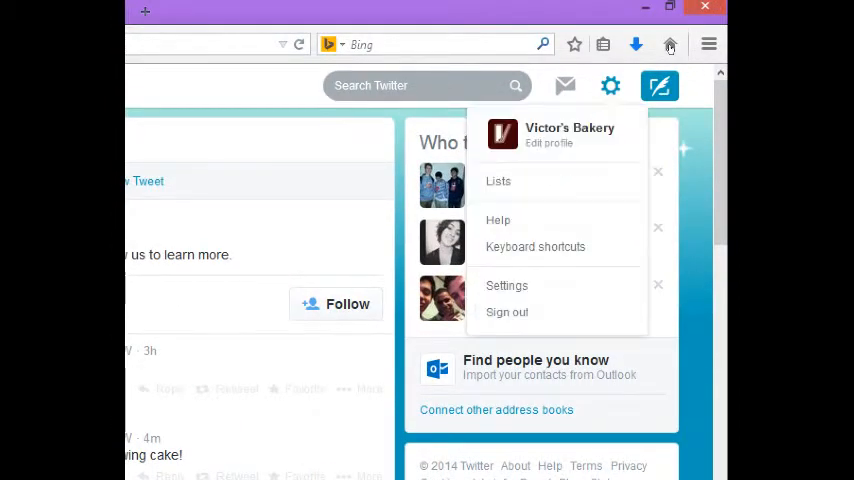
{"action": "mouse_move", "coordinate": [508, 312]}
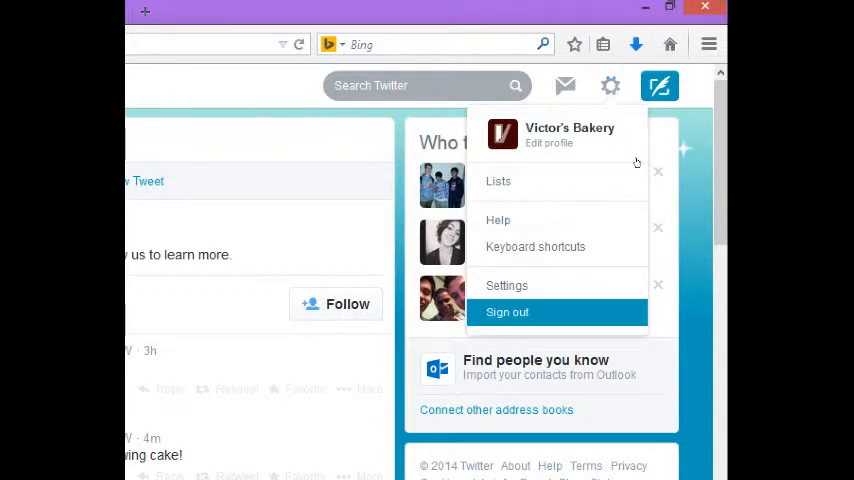
Set the account time zone from Arizona to Pacific Time (US & Canada) in Settings.
{"action": "left_click", "coordinate": [506, 286]}
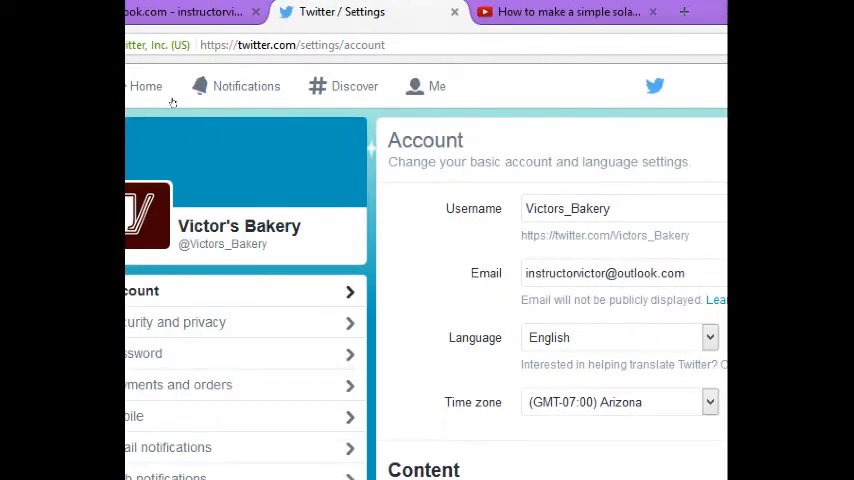
{"action": "scroll", "scroll_direction": "down", "scroll_amount": 3}
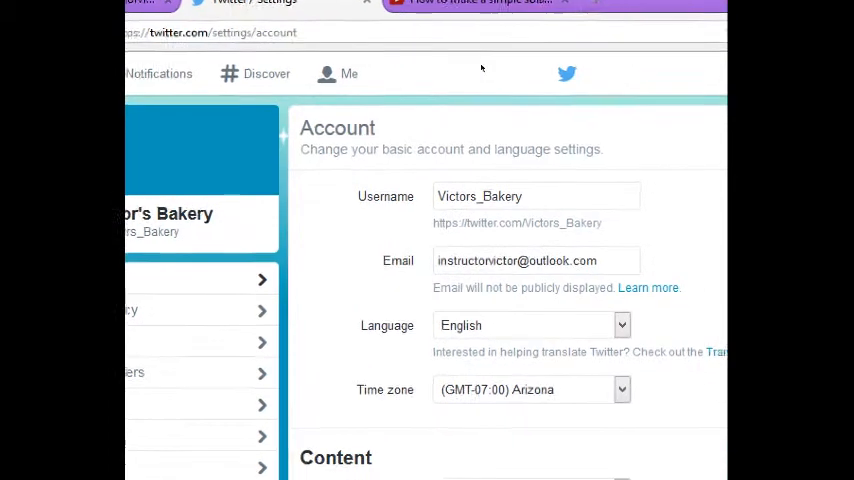
{"action": "scroll", "scroll_direction": "down", "scroll_amount": 3}
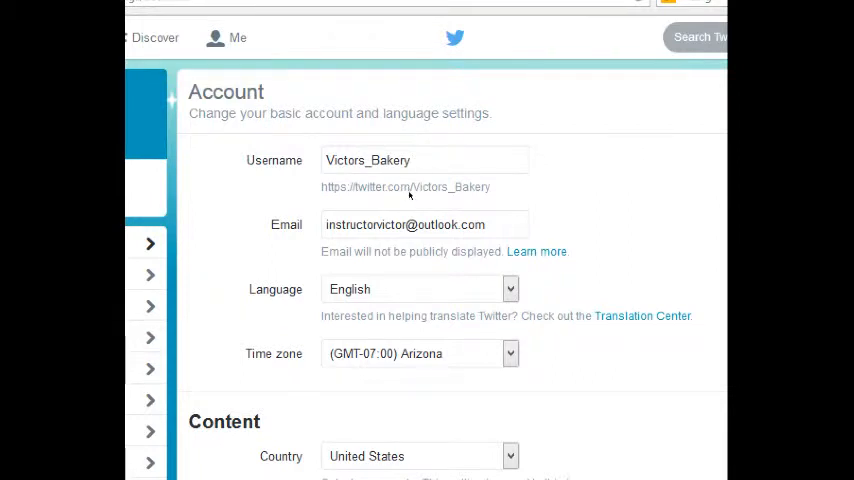
{"action": "left_click", "coordinate": [510, 352]}
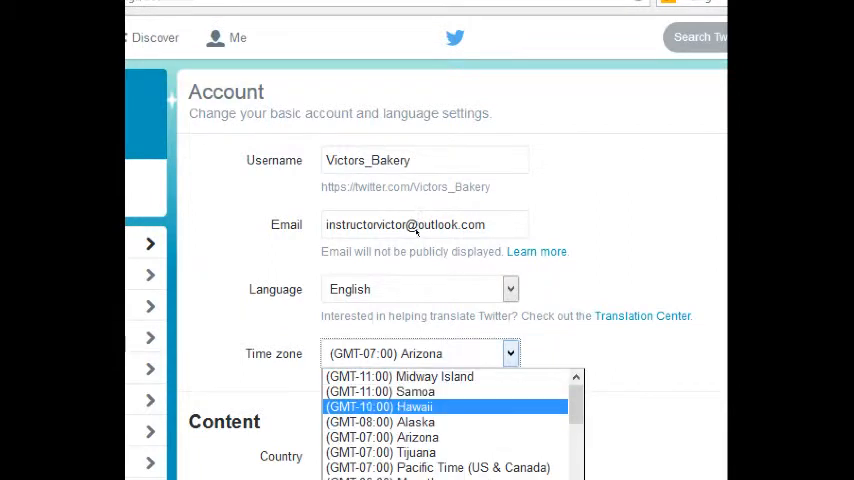
{"action": "left_click", "coordinate": [438, 468]}
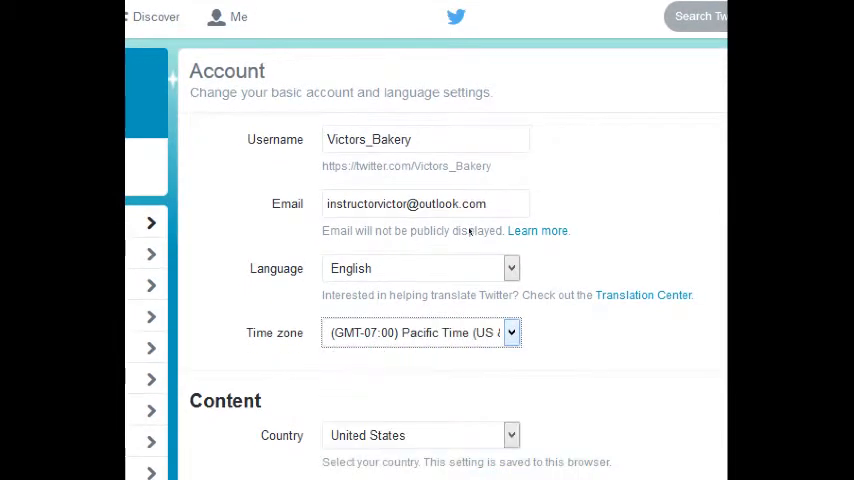
{"action": "scroll", "scroll_direction": "down", "scroll_amount": 3}
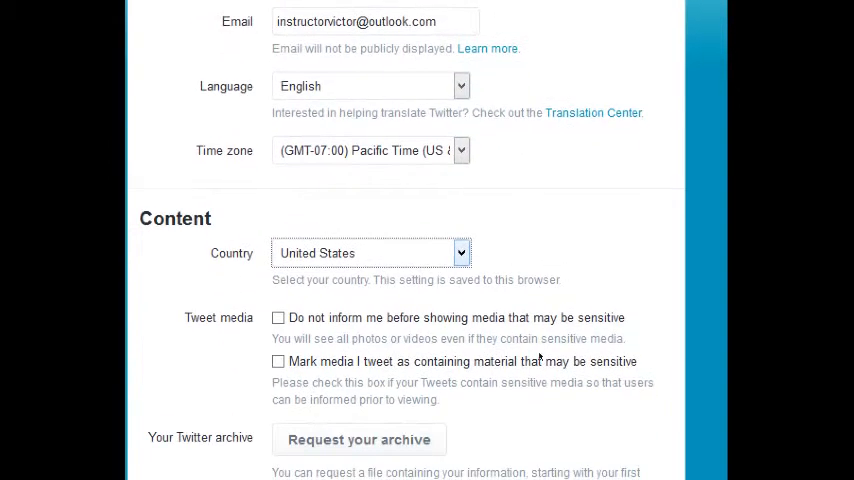
Toggle the sensitive media warning off and back on, leaving it enabled.
{"action": "scroll", "scroll_direction": "down", "scroll_amount": 3}
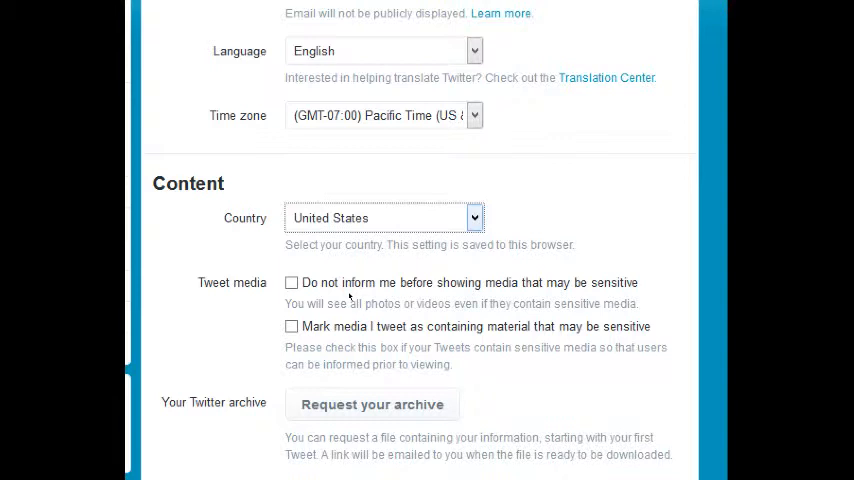
{"action": "left_click", "coordinate": [292, 282]}
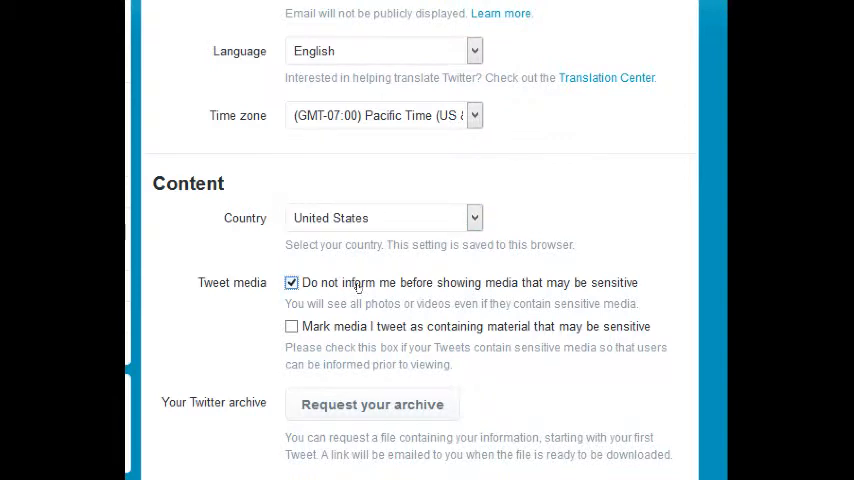
{"action": "left_click", "coordinate": [292, 282]}
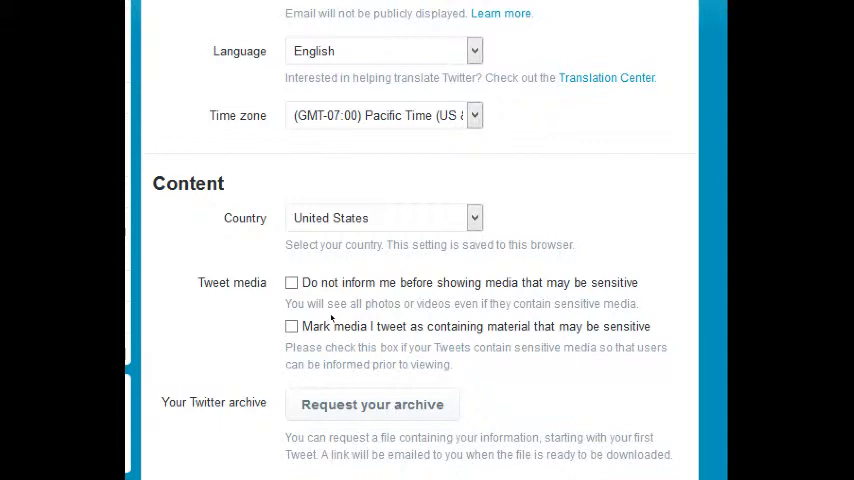
{"action": "mouse_move", "coordinate": [348, 304]}
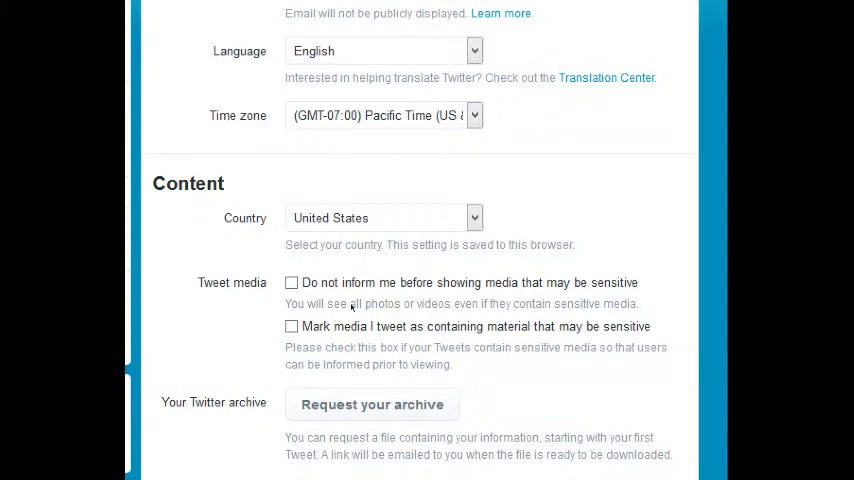
Save the account settings so the Pacific time zone change is kept.
{"action": "scroll", "scroll_direction": "down", "scroll_amount": 3}
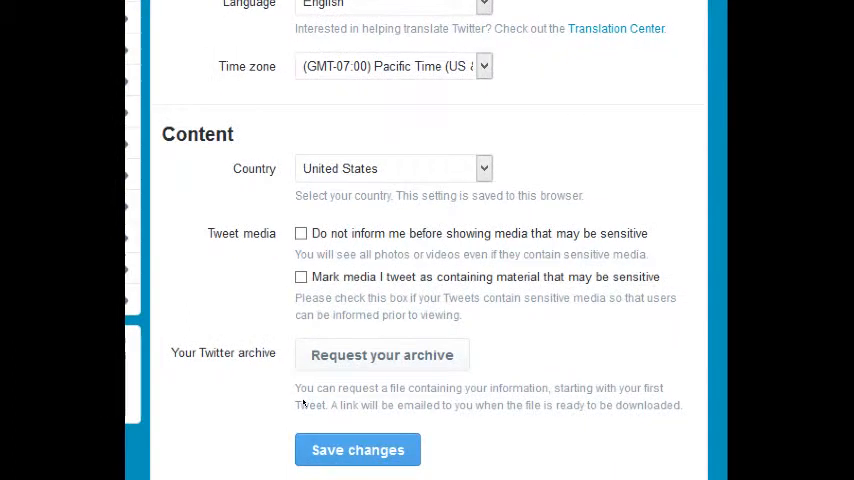
{"action": "scroll", "scroll_direction": "down", "scroll_amount": 3}
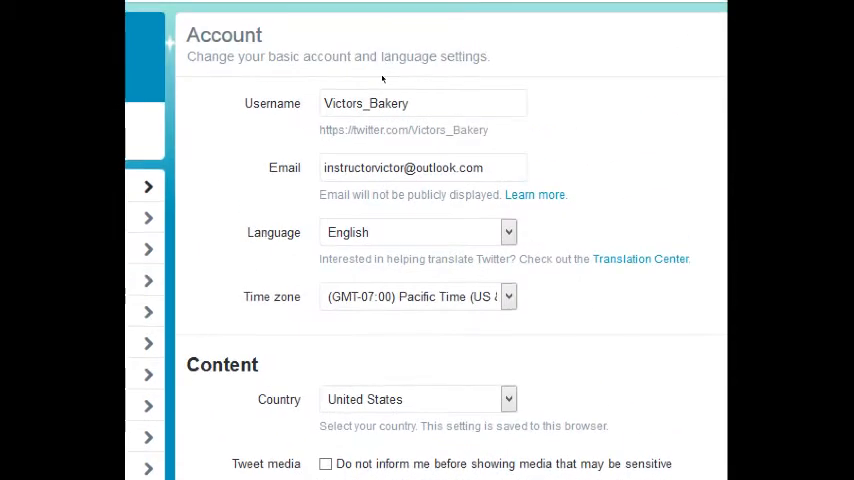
{"action": "scroll", "scroll_direction": "down", "scroll_amount": 3}
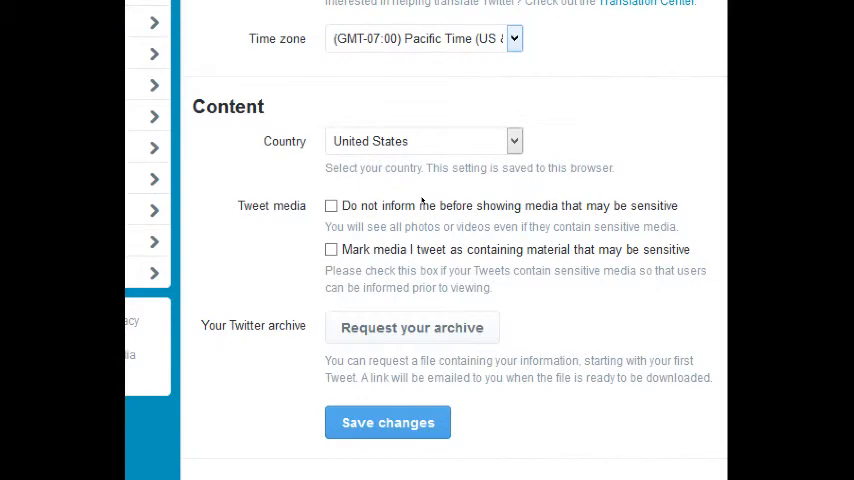
{"action": "left_click", "coordinate": [388, 422]}
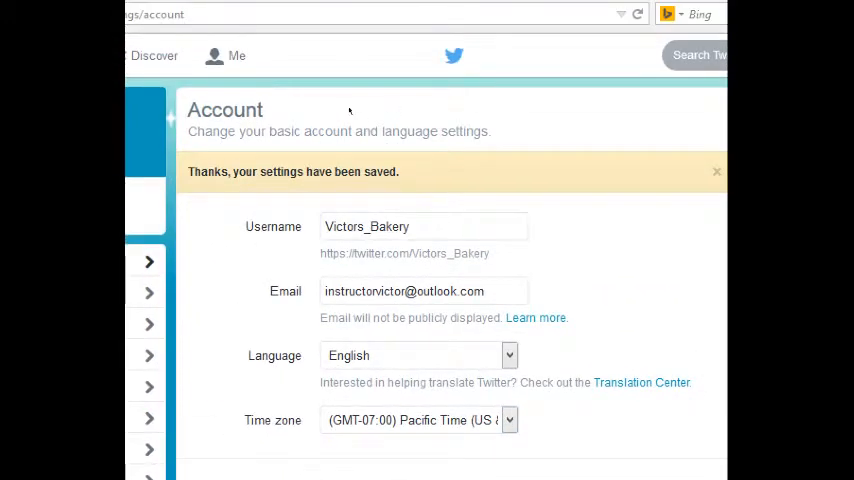
{"action": "scroll", "scroll_direction": "down", "scroll_amount": 3}
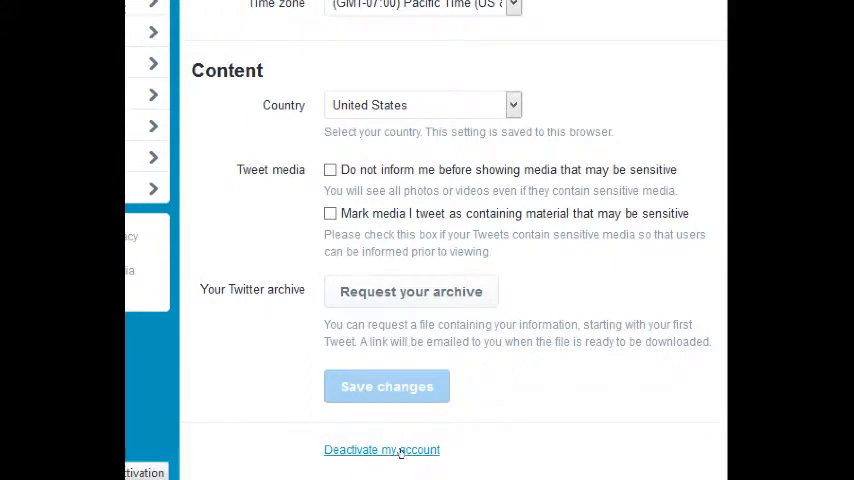
{"action": "left_click", "coordinate": [388, 386]}
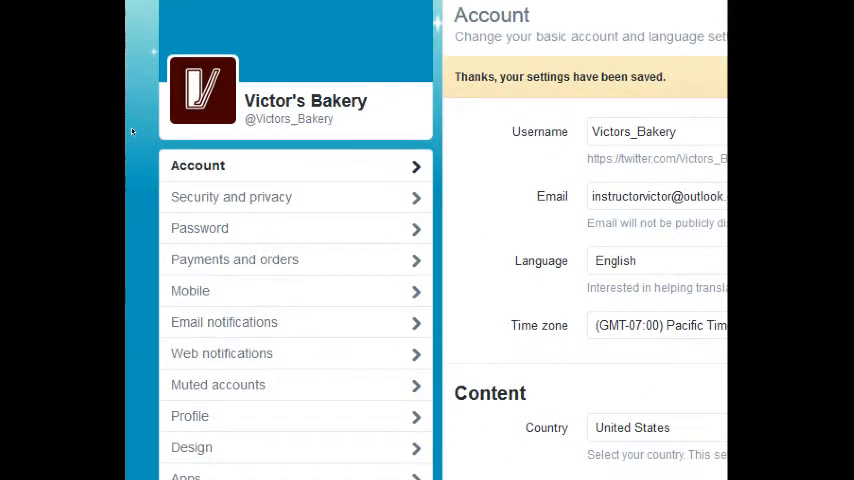
Go to the Security and privacy settings and reach the Photo tagging section.
{"action": "left_click", "coordinate": [232, 196]}
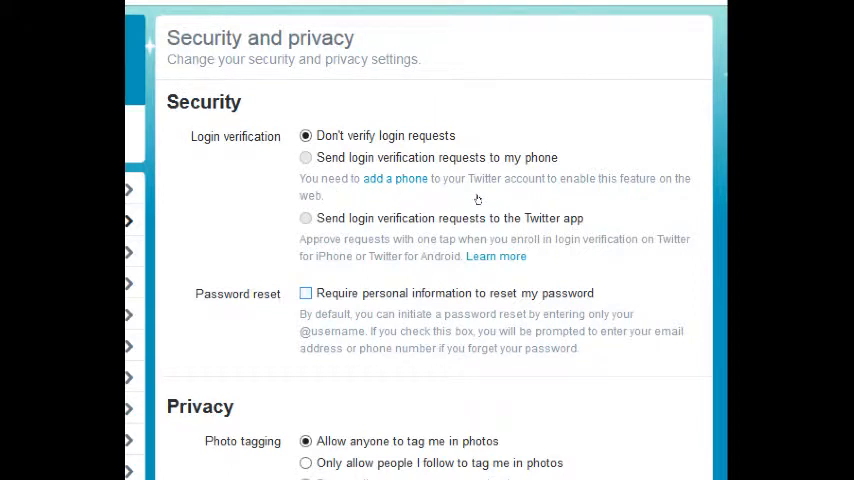
{"action": "scroll", "scroll_direction": "down", "scroll_amount": 3}
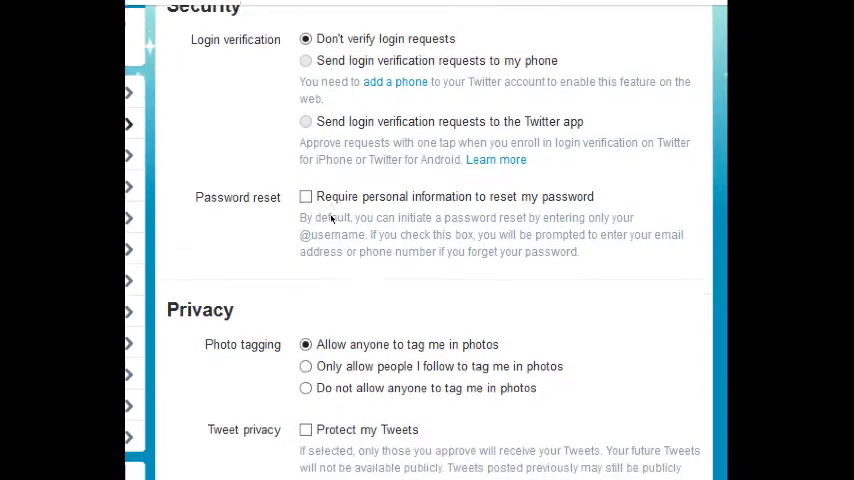
{"action": "scroll", "scroll_direction": "down", "scroll_amount": 3}
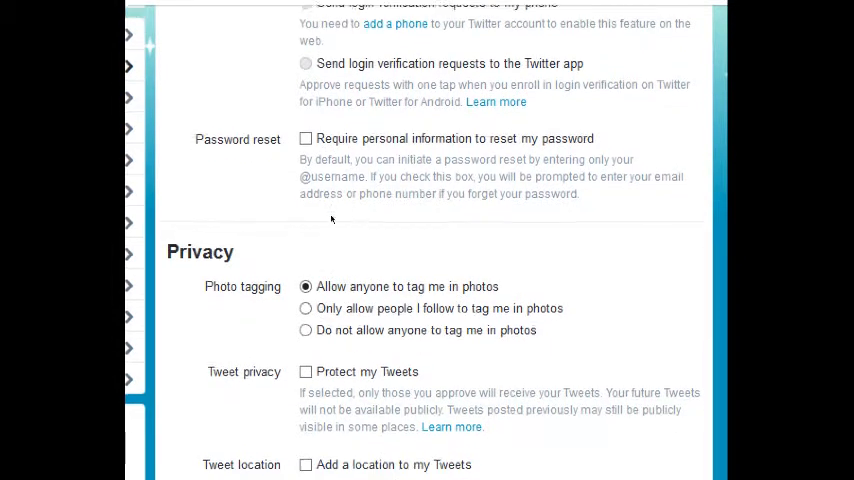
{"action": "scroll", "scroll_direction": "down", "scroll_amount": 3}
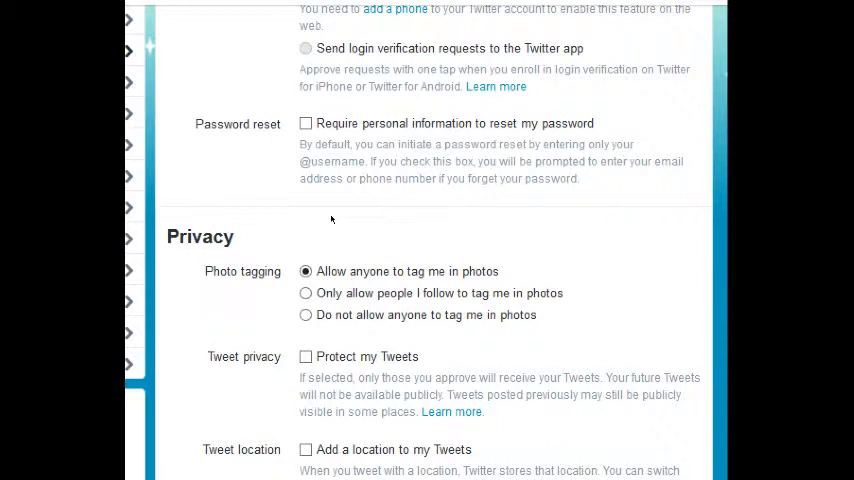
{"action": "mouse_move", "coordinate": [360, 204]}
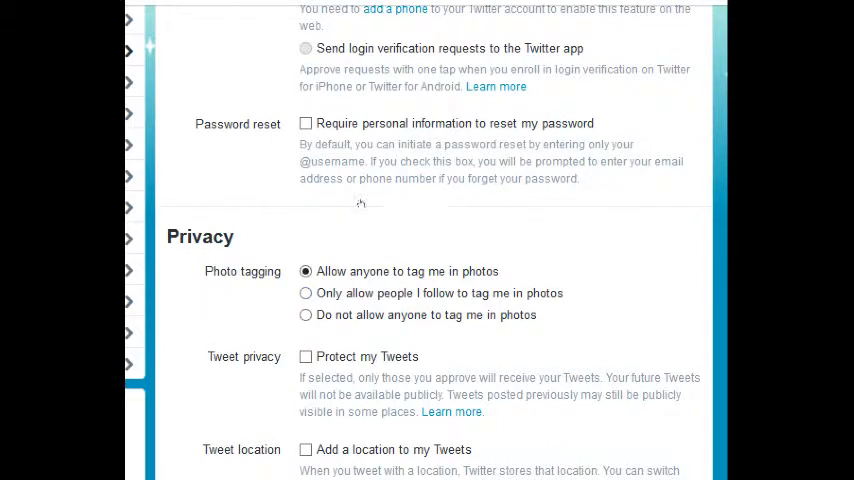
Limit photo tagging to people the account follows, after briefly trying 'no one'.
{"action": "left_click", "coordinate": [304, 292]}
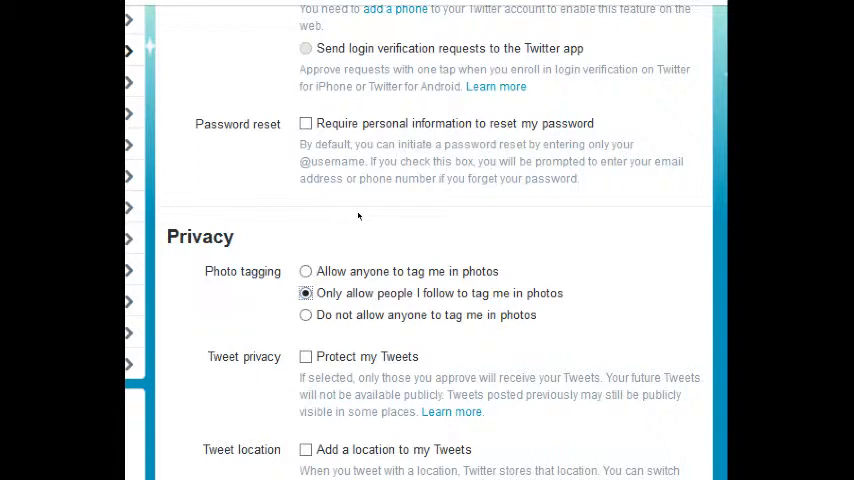
{"action": "left_click", "coordinate": [304, 316]}
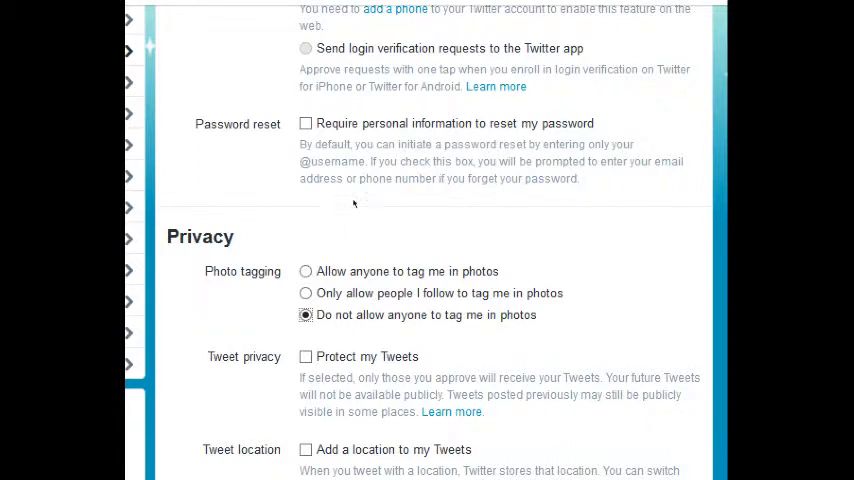
{"action": "left_click", "coordinate": [304, 292]}
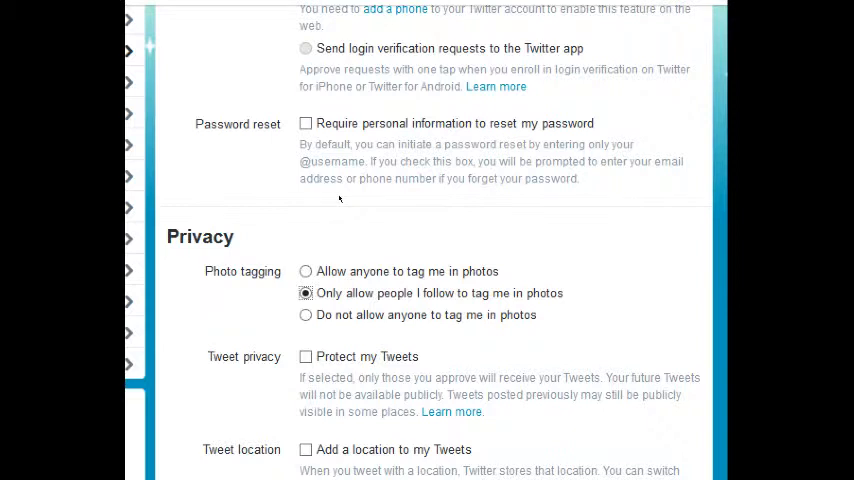
Switch off email discoverability, website-visit tailoring and partner-tailored ads.
{"action": "scroll", "scroll_direction": "down", "scroll_amount": 3}
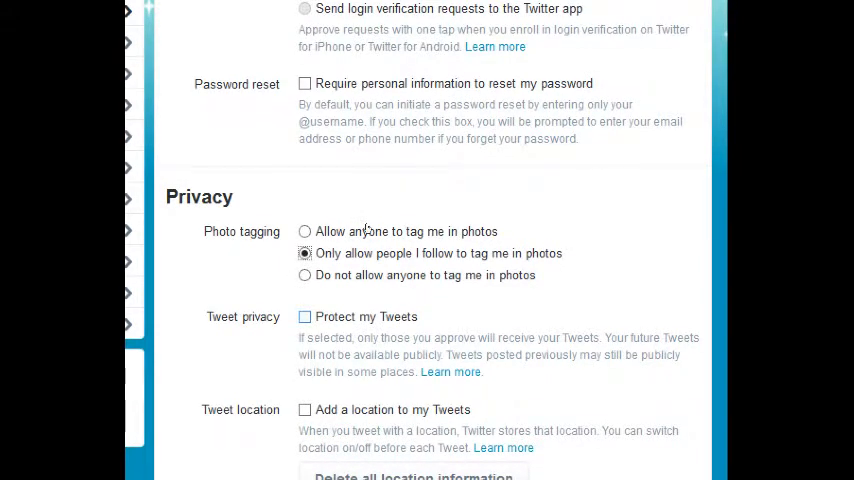
{"action": "scroll", "scroll_direction": "down", "scroll_amount": 3}
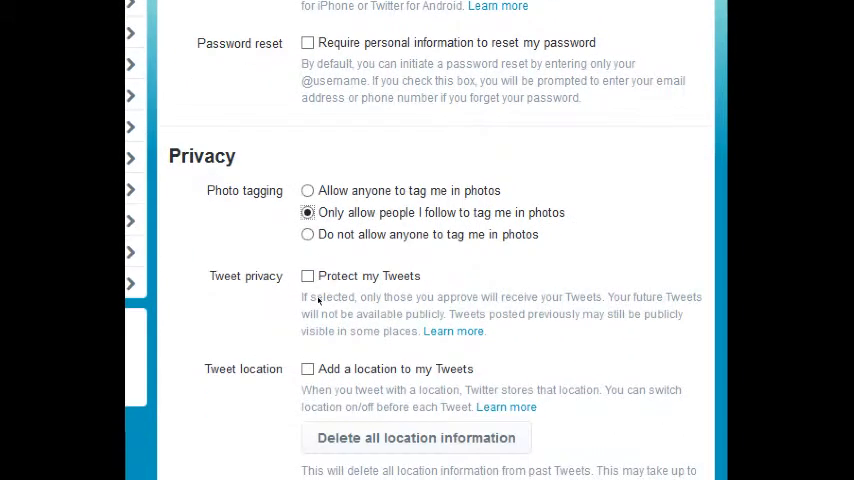
{"action": "scroll", "scroll_direction": "down", "scroll_amount": 3}
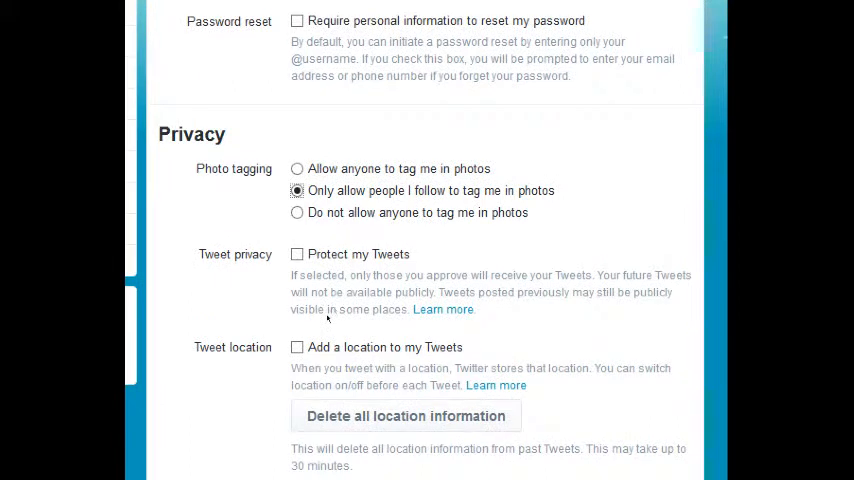
{"action": "scroll", "scroll_direction": "down", "scroll_amount": 3}
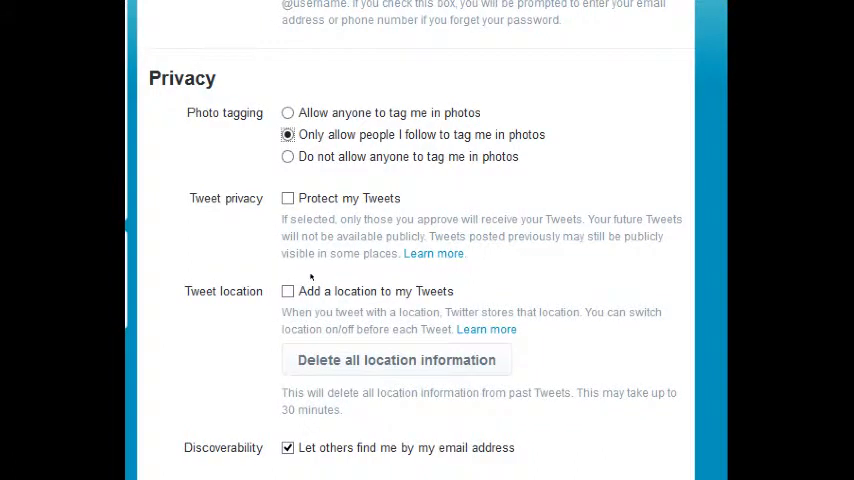
{"action": "scroll", "scroll_direction": "down", "scroll_amount": 3}
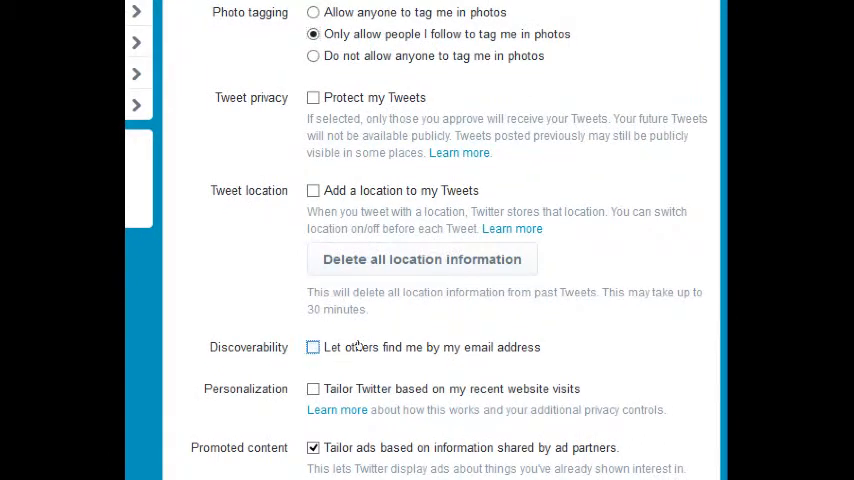
{"action": "scroll", "scroll_direction": "down", "scroll_amount": 3}
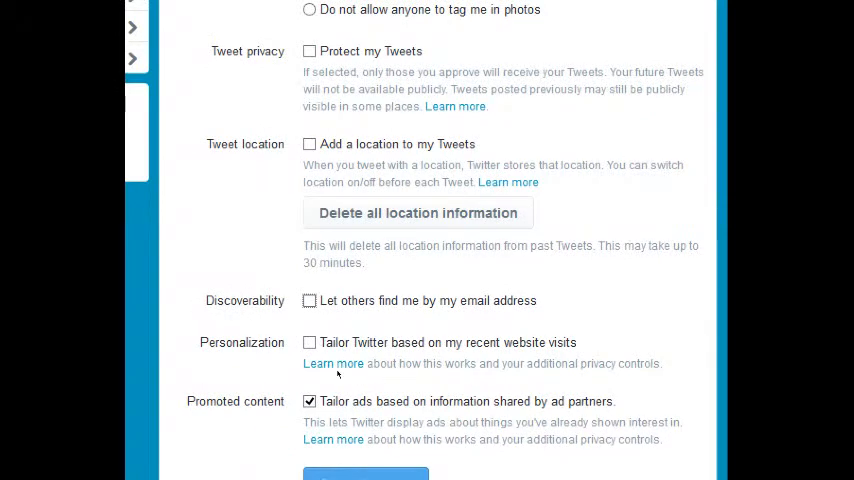
{"action": "scroll", "scroll_direction": "down", "scroll_amount": 3}
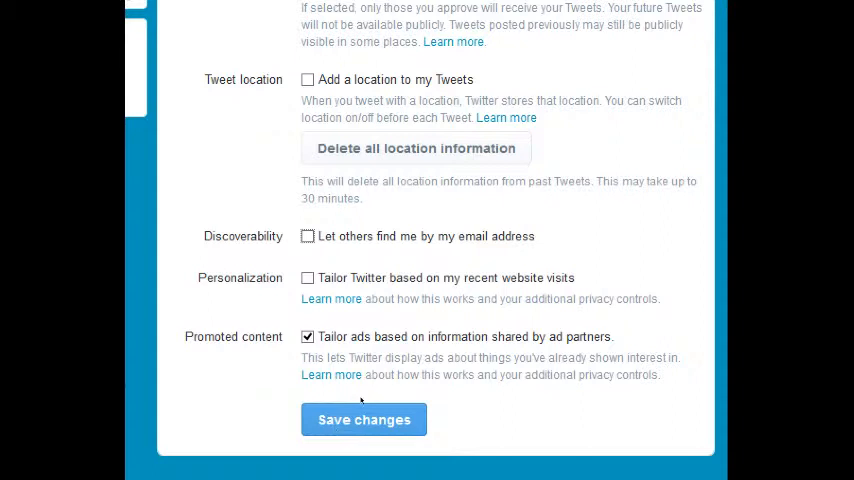
{"action": "left_click", "coordinate": [308, 336]}
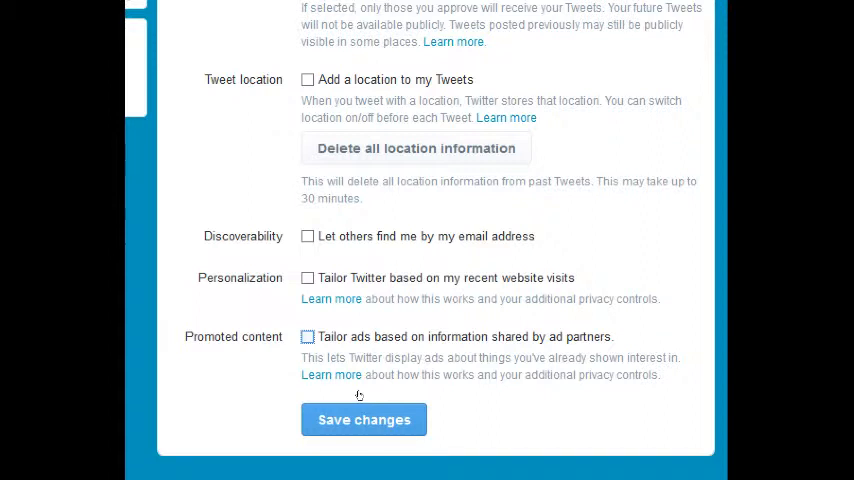
Save the privacy settings, confirming with the account password.
{"action": "left_click", "coordinate": [364, 420]}
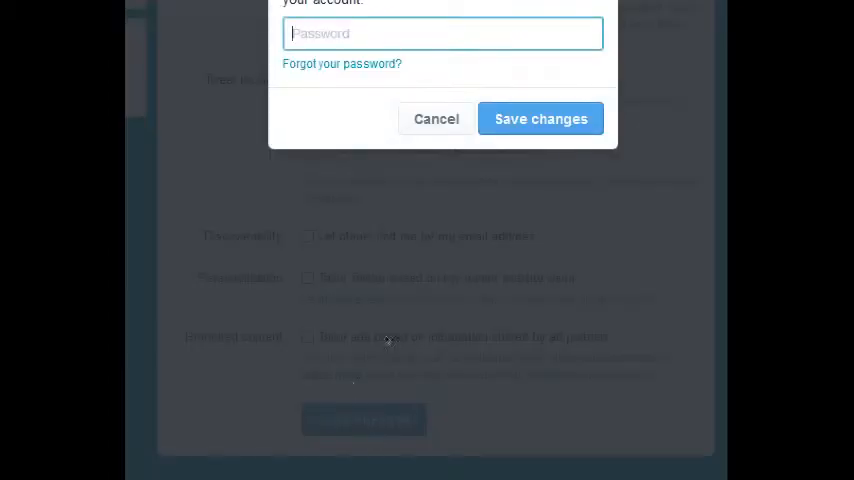
{"action": "type", "text": "••"}
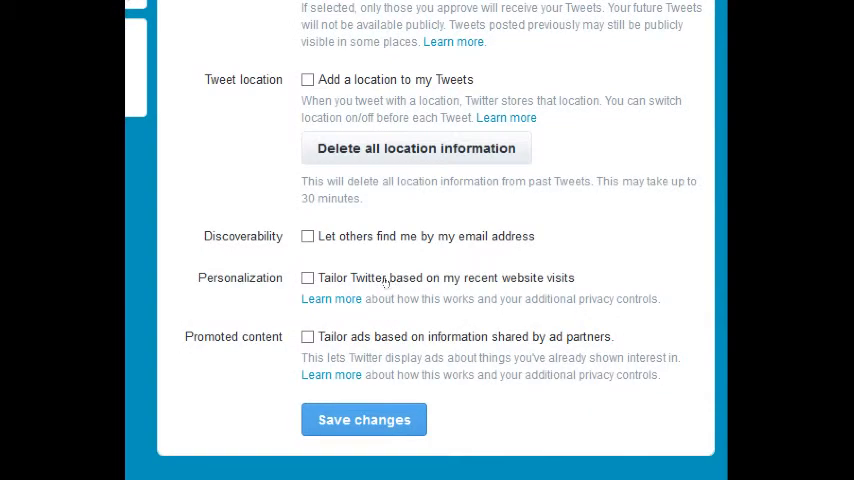
{"action": "left_click", "coordinate": [364, 420]}
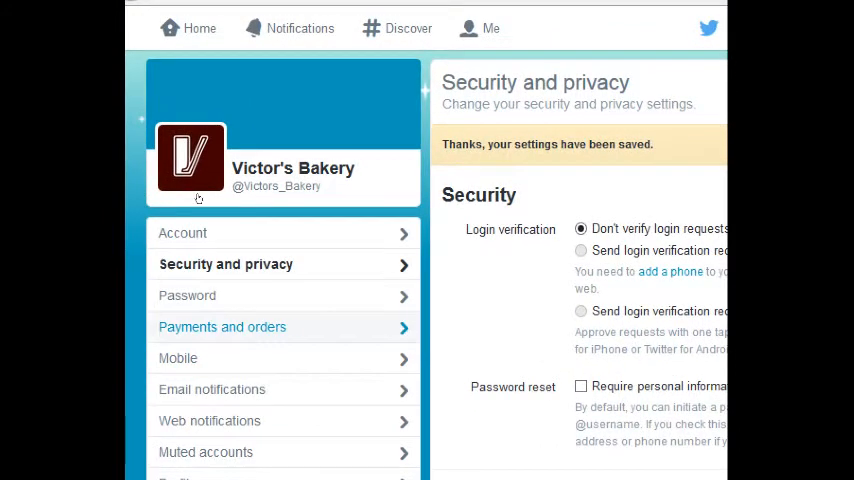
Review Payments and orders (none saved), then move on to the Mobile settings.
{"action": "left_click", "coordinate": [222, 326]}
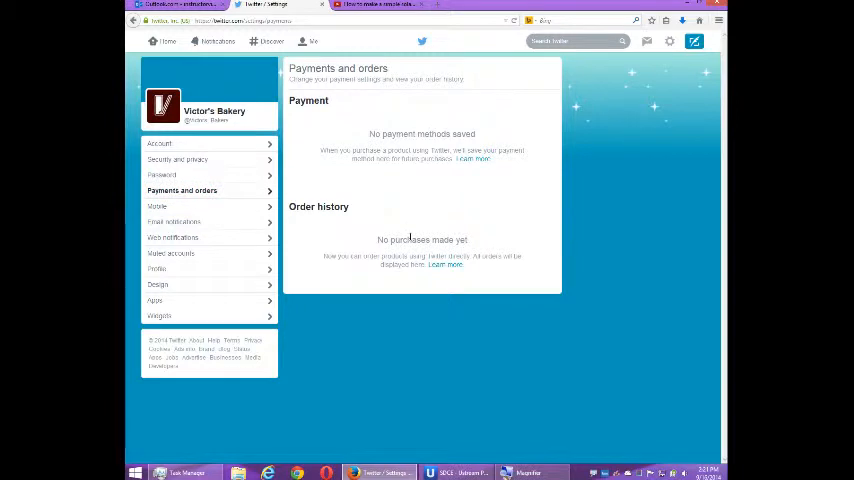
{"action": "mouse_move", "coordinate": [248, 208]}
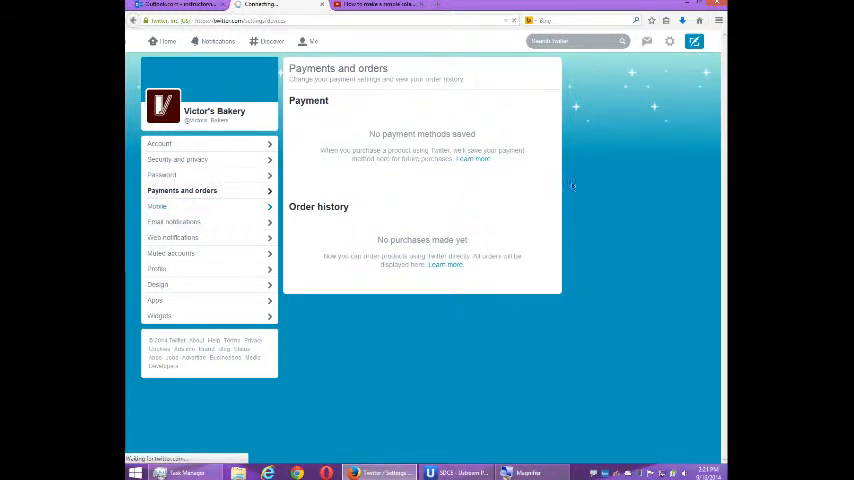
{"action": "left_click", "coordinate": [156, 206]}
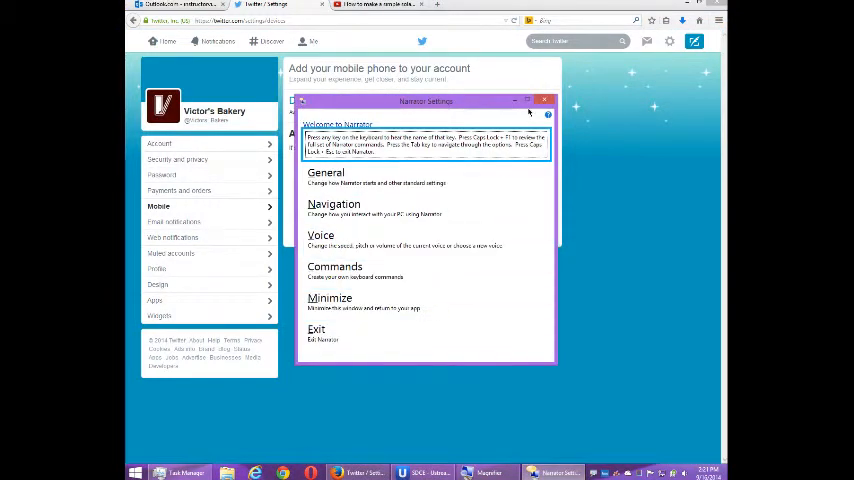
Set favorite, retweet and reply/mention emails to 'By anyone' and stop address-book join emails.
{"action": "left_click", "coordinate": [544, 100]}
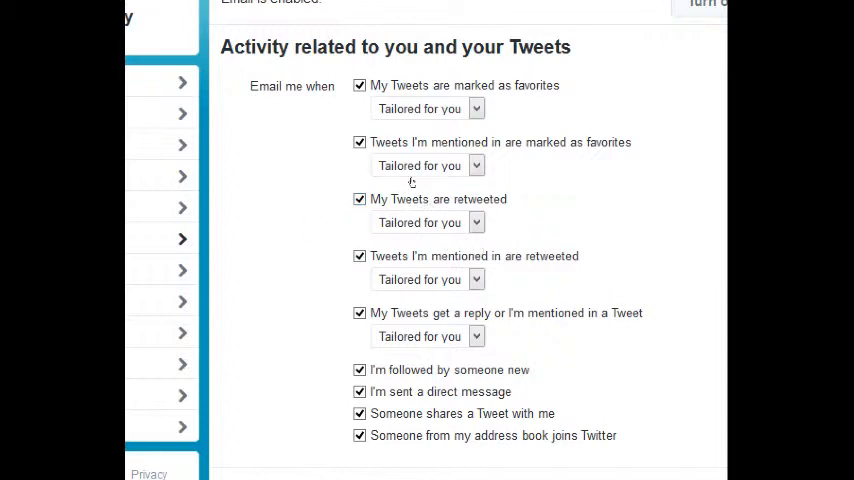
{"action": "left_click", "coordinate": [428, 108]}
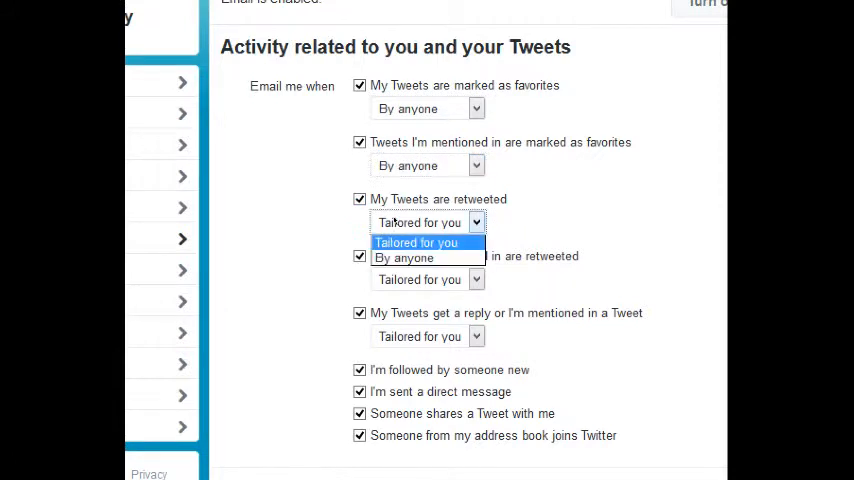
{"action": "left_click", "coordinate": [404, 258]}
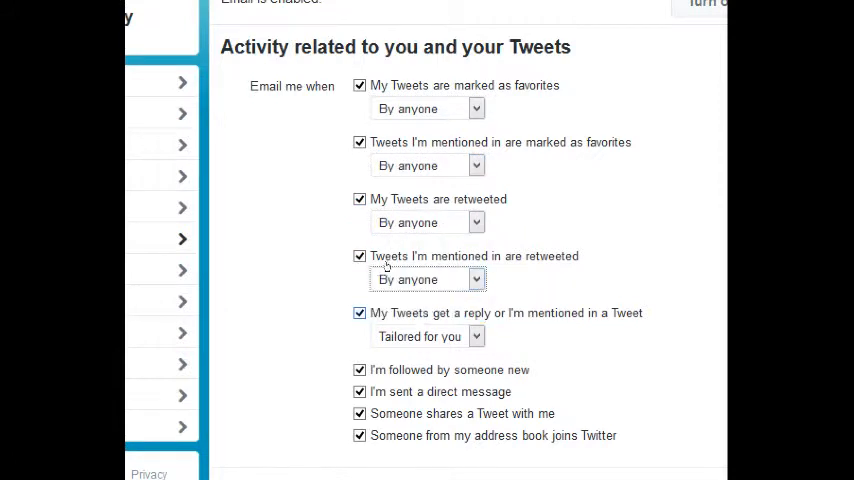
{"action": "left_click", "coordinate": [428, 336]}
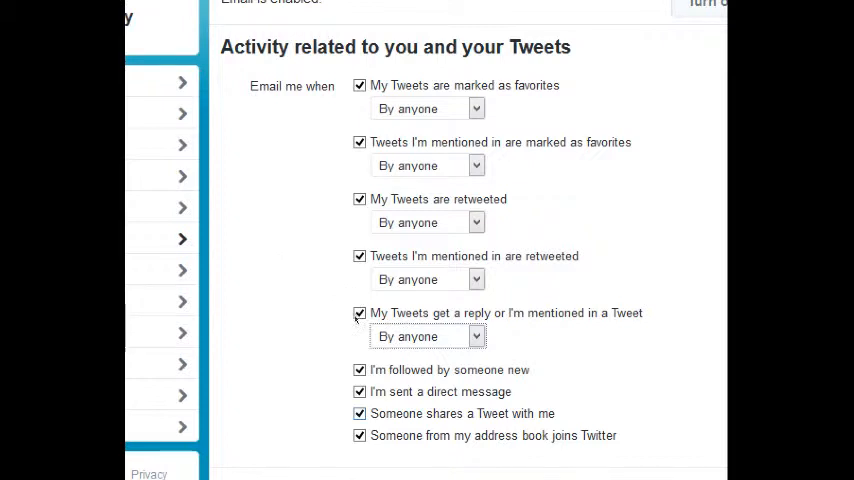
{"action": "left_click", "coordinate": [360, 436]}
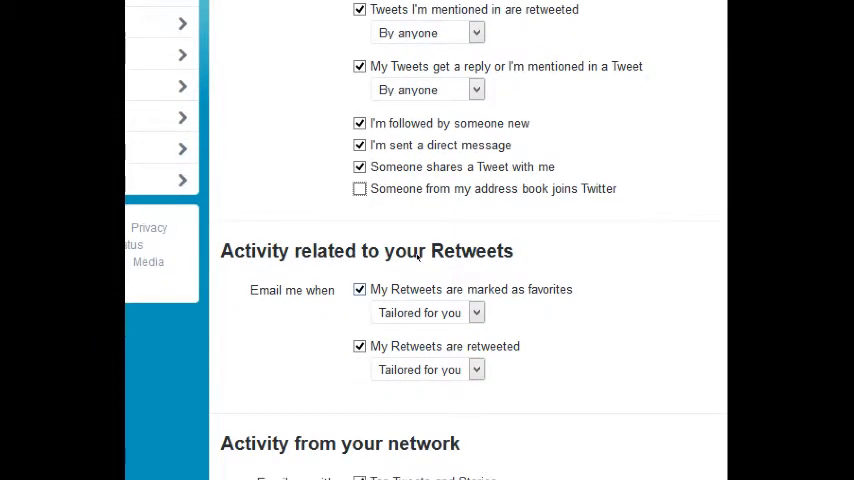
Set Retweet activity emails to 'By anyone' and turn off Top Tweets and network recommendation emails.
{"action": "left_click", "coordinate": [428, 312]}
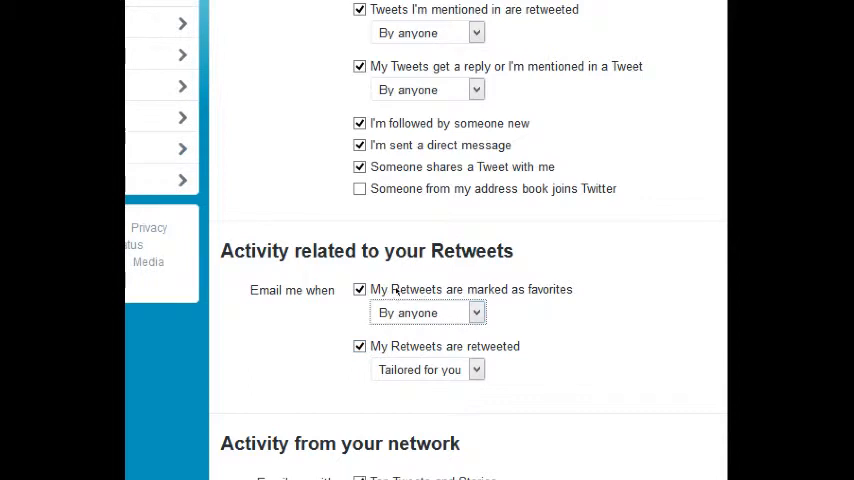
{"action": "scroll", "scroll_direction": "down", "scroll_amount": 3}
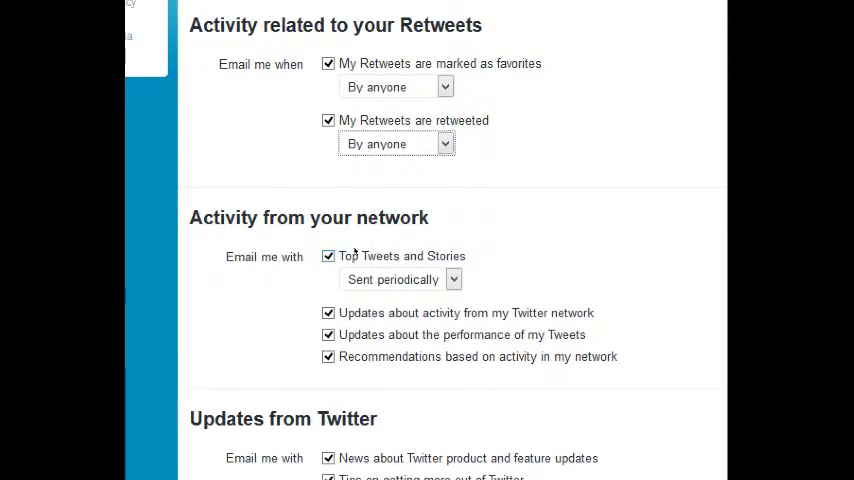
{"action": "left_click", "coordinate": [328, 256]}
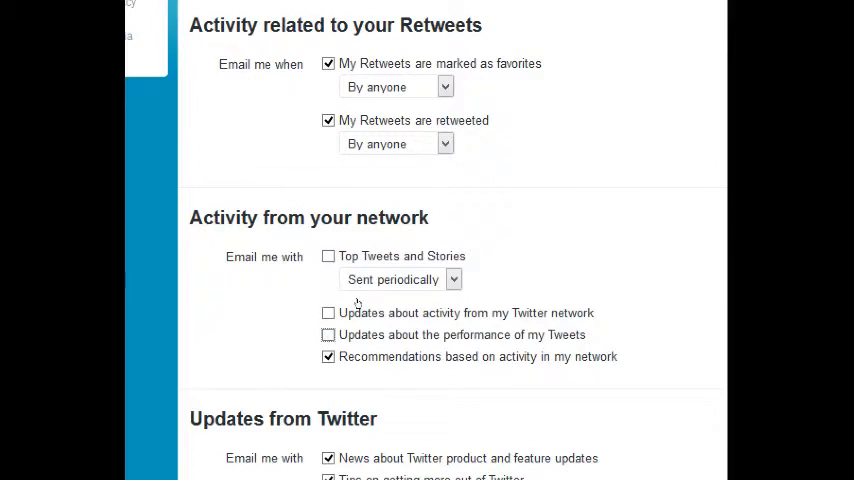
{"action": "left_click", "coordinate": [328, 356]}
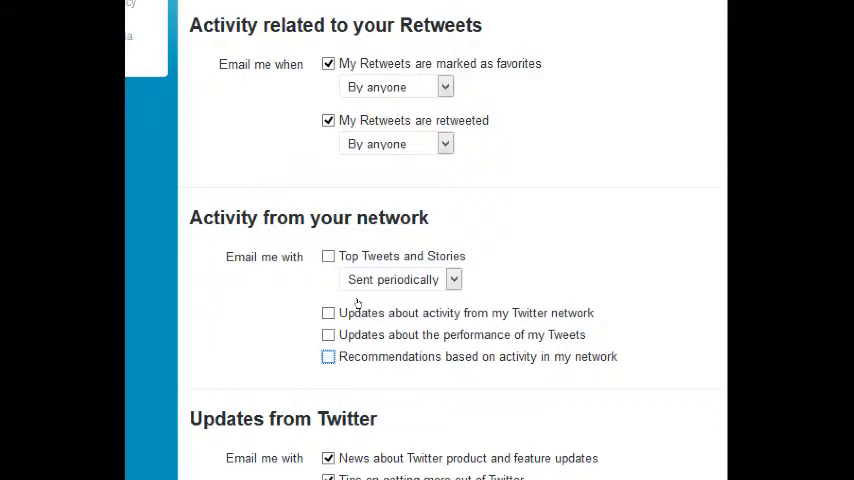
{"action": "scroll", "scroll_direction": "down", "scroll_amount": 3}
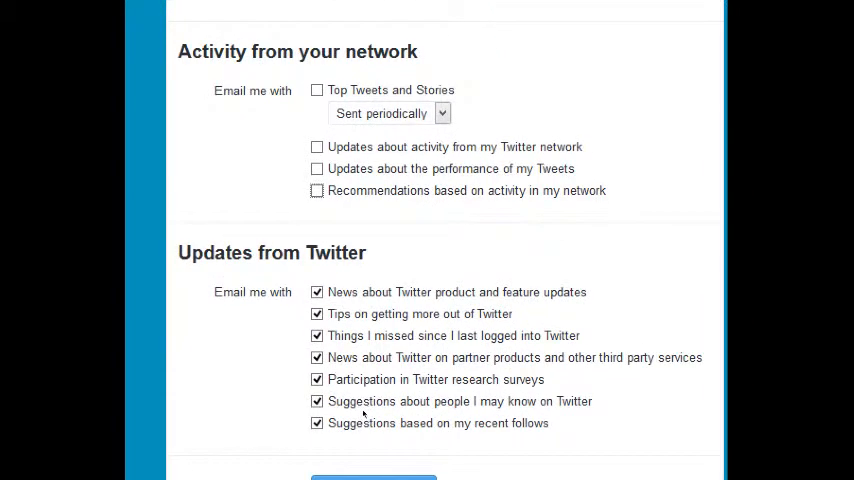
Turn off product news, 'Things I missed' and partner-product emails, and save the email settings.
{"action": "left_click", "coordinate": [316, 292]}
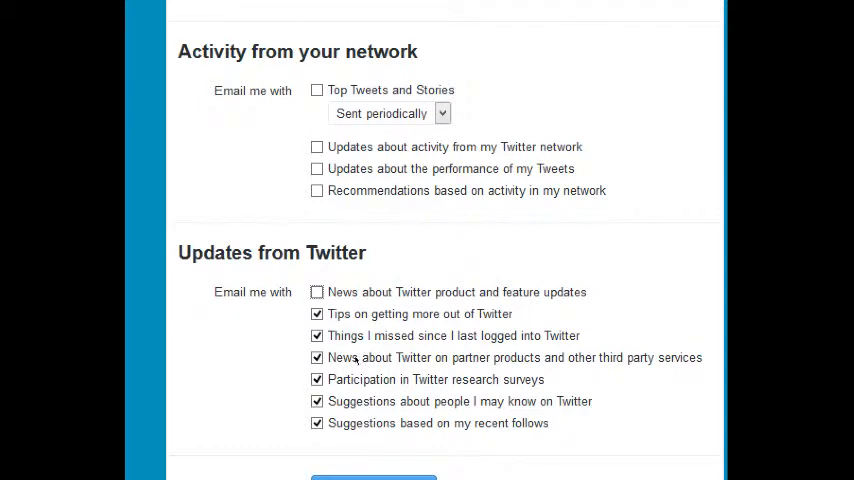
{"action": "left_click", "coordinate": [316, 336]}
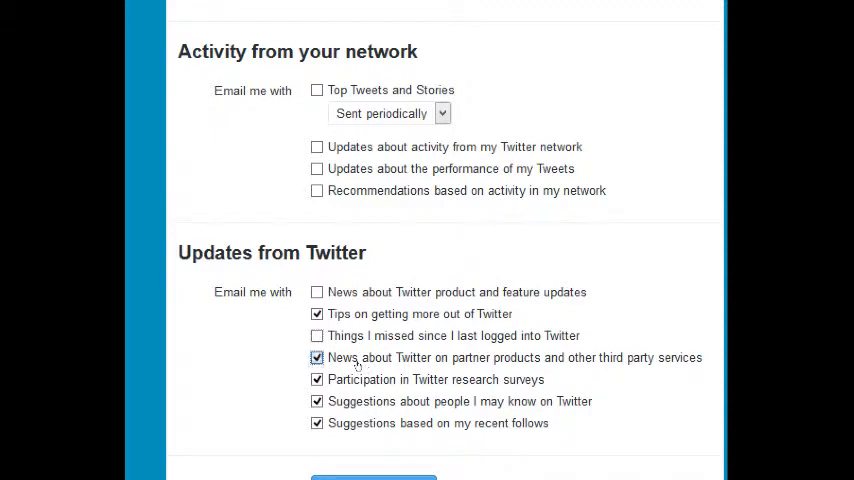
{"action": "left_click", "coordinate": [316, 356]}
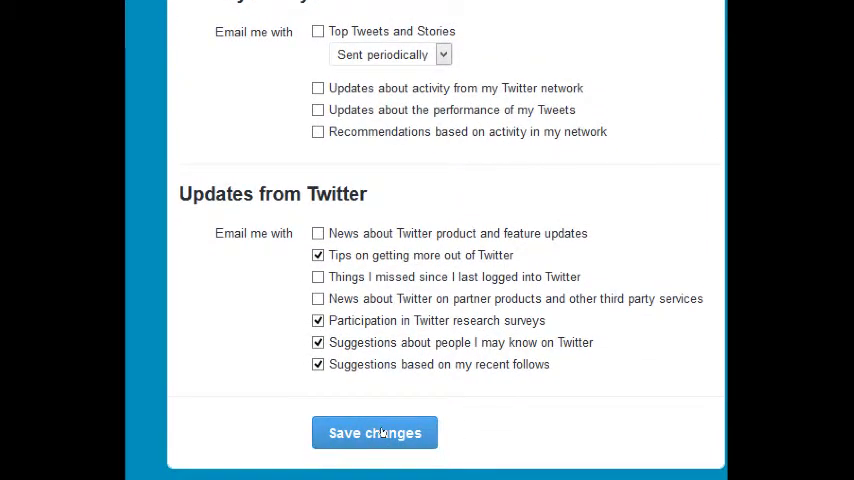
{"action": "left_click", "coordinate": [374, 432]}
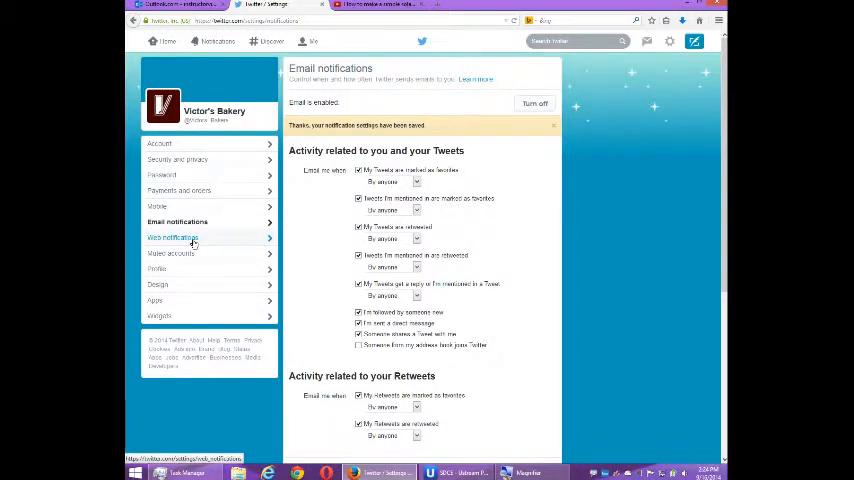
{"action": "left_click", "coordinate": [172, 236]}
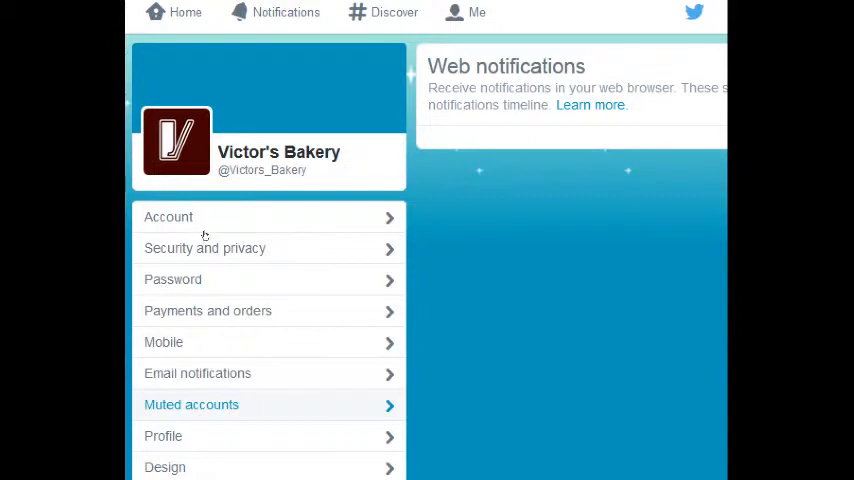
Check the Muted accounts, Apps and Widgets pages (all empty), then go to the profile.
{"action": "left_click", "coordinate": [192, 404]}
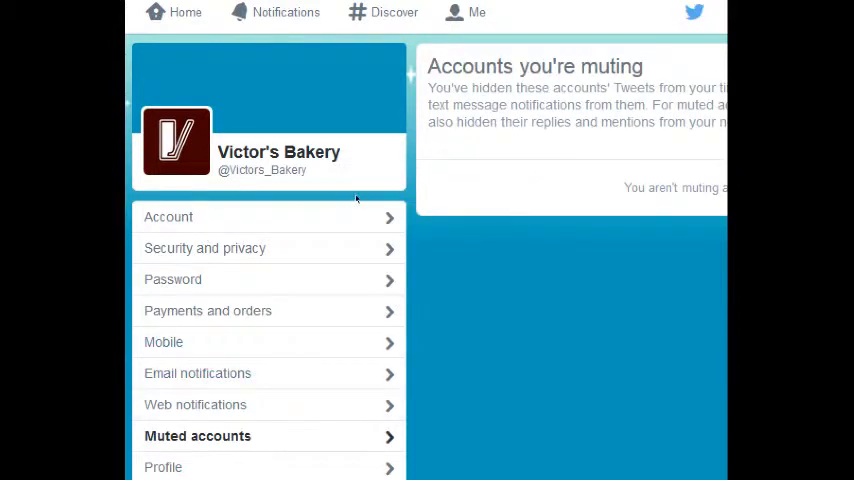
{"action": "scroll", "scroll_direction": "down", "scroll_amount": 3}
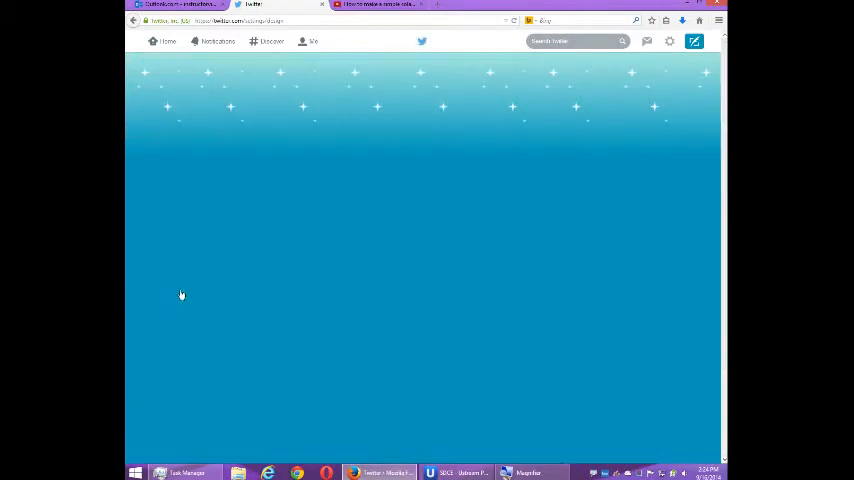
{"action": "left_click", "coordinate": [156, 300]}
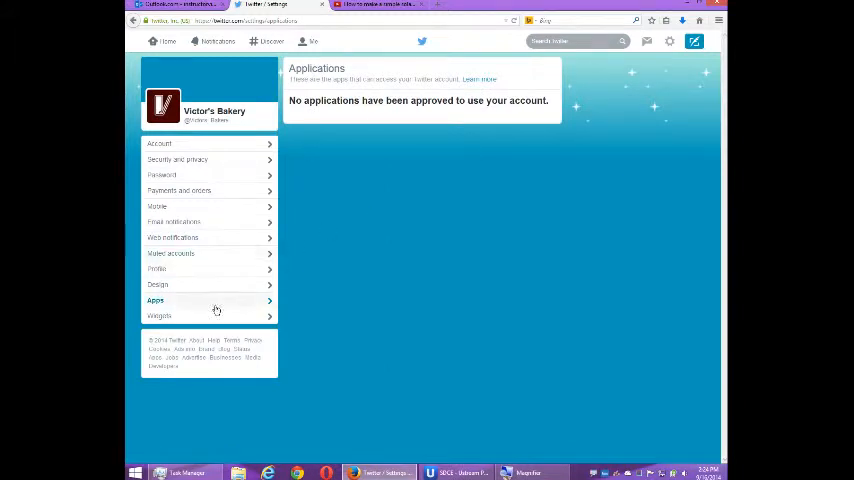
{"action": "left_click", "coordinate": [160, 316]}
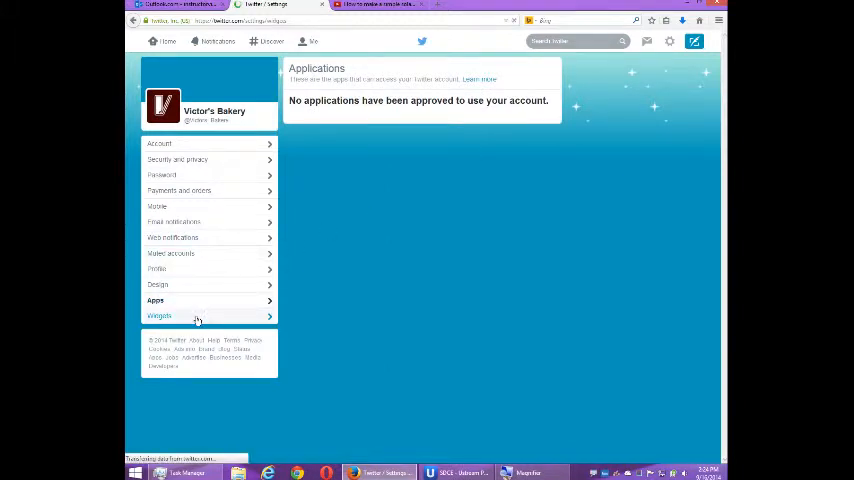
{"action": "left_click", "coordinate": [160, 316]}
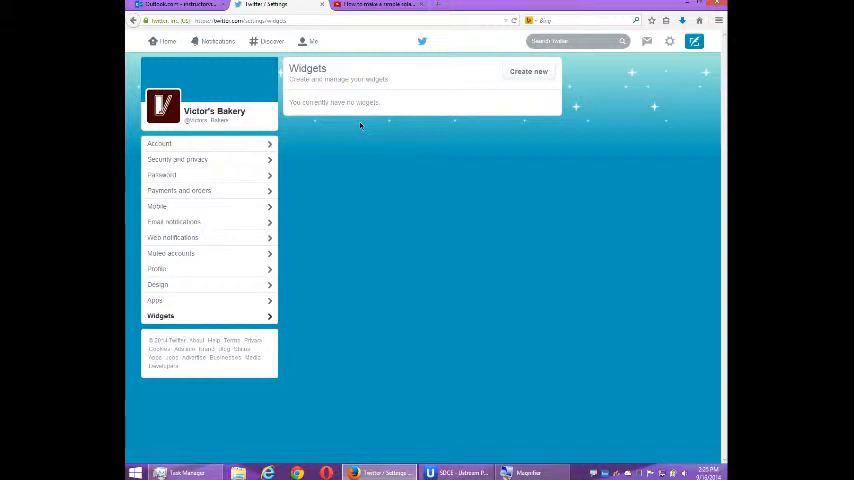
{"action": "mouse_move", "coordinate": [318, 188]}
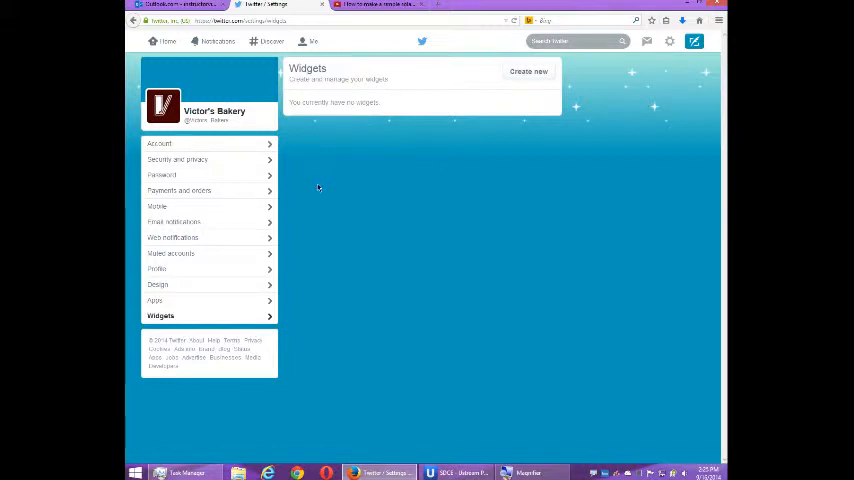
{"action": "left_click", "coordinate": [174, 252]}
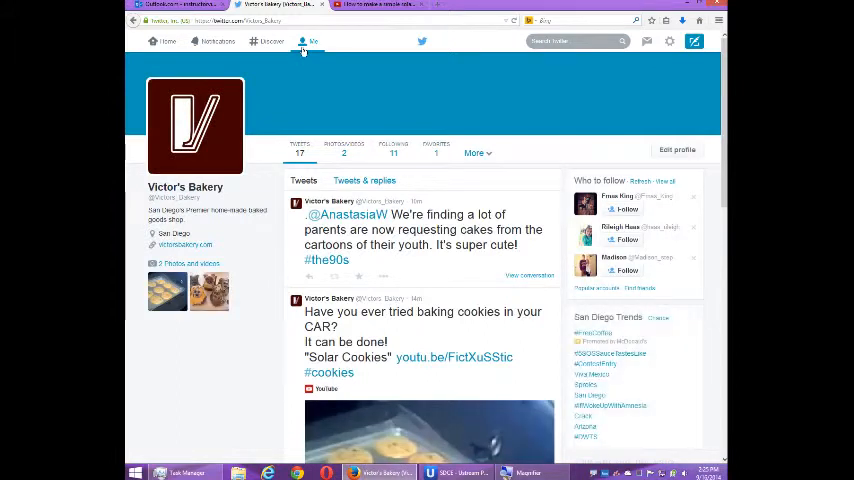
{"action": "left_click", "coordinate": [392, 148]}
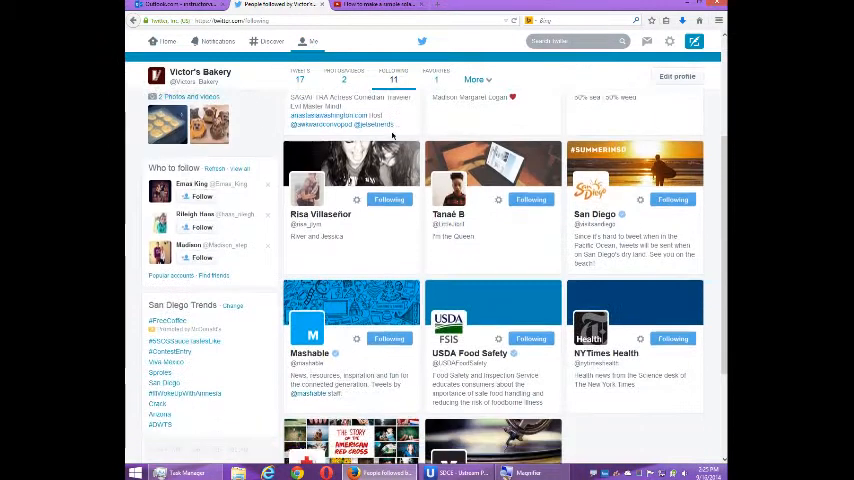
{"action": "scroll", "scroll_direction": "down", "scroll_amount": 3}
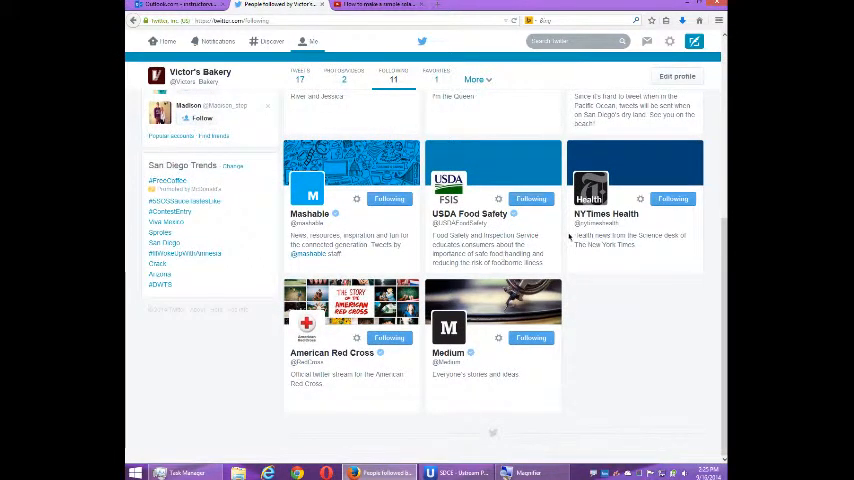
{"action": "mouse_move", "coordinate": [622, 224]}
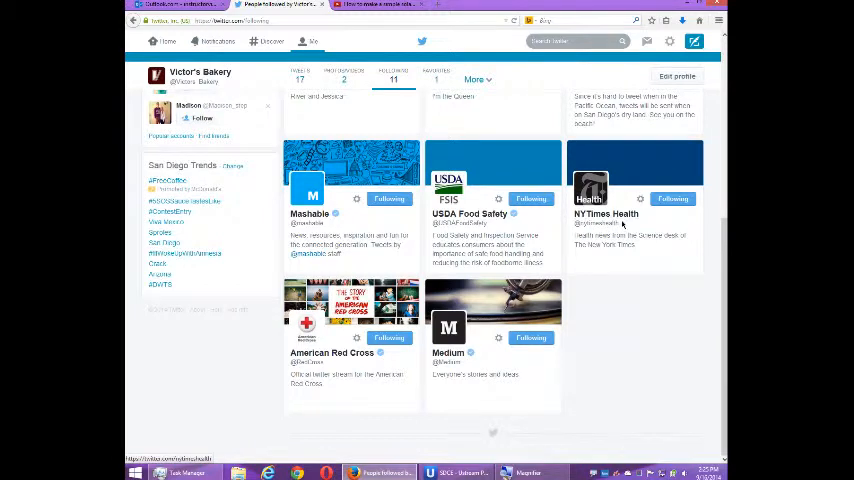
{"action": "mouse_move", "coordinate": [640, 208]}
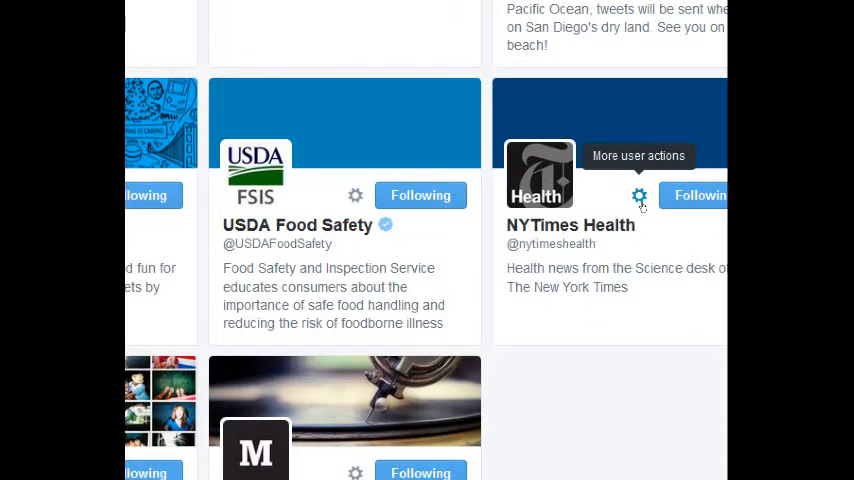
{"action": "left_click", "coordinate": [640, 196]}
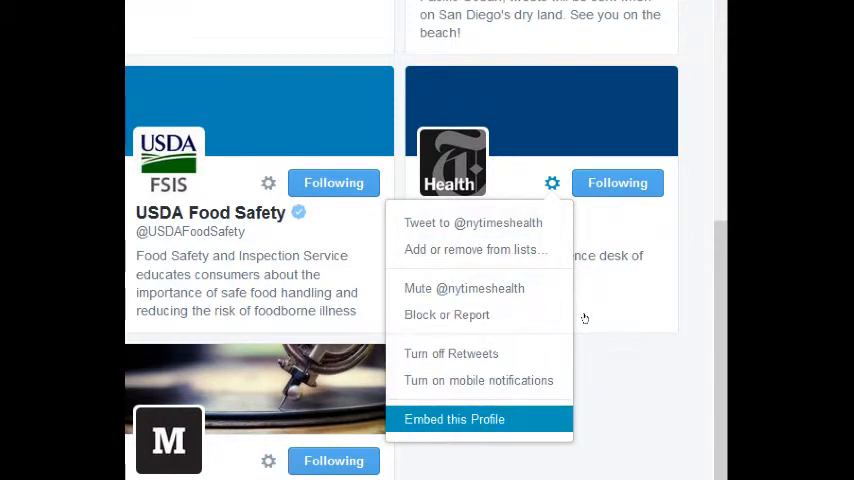
{"action": "left_click", "coordinate": [464, 288]}
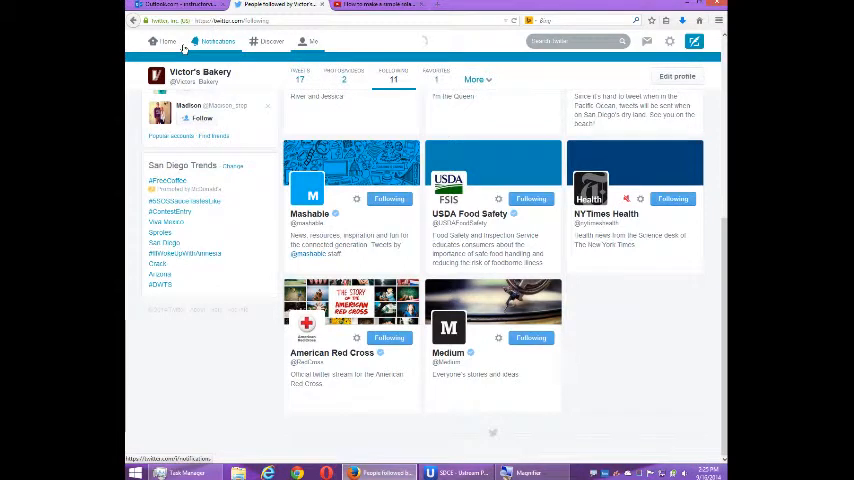
{"action": "left_click", "coordinate": [216, 40]}
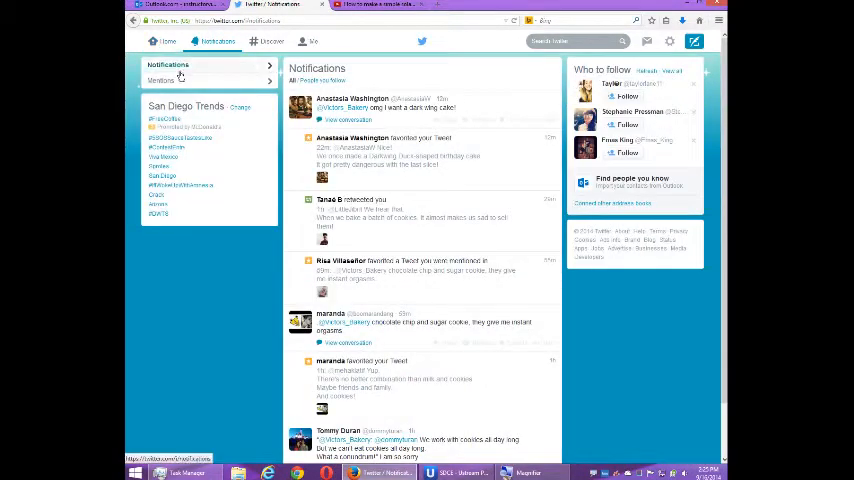
Check NYTimes Health in the Muted accounts list, unmute it, and return to the home timeline.
{"action": "left_click", "coordinate": [168, 40]}
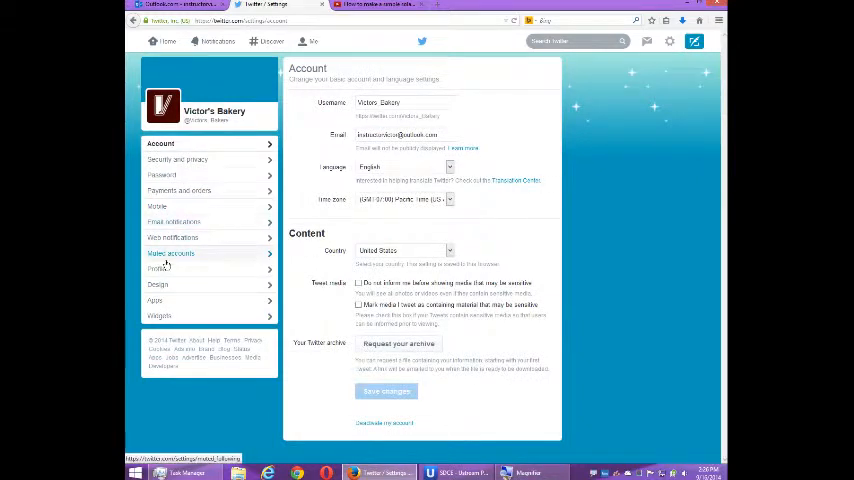
{"action": "left_click", "coordinate": [174, 252]}
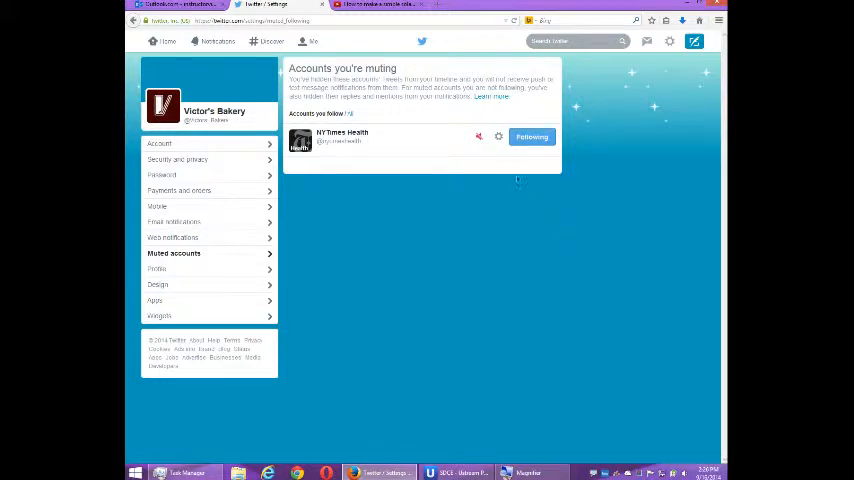
{"action": "mouse_move", "coordinate": [478, 136]}
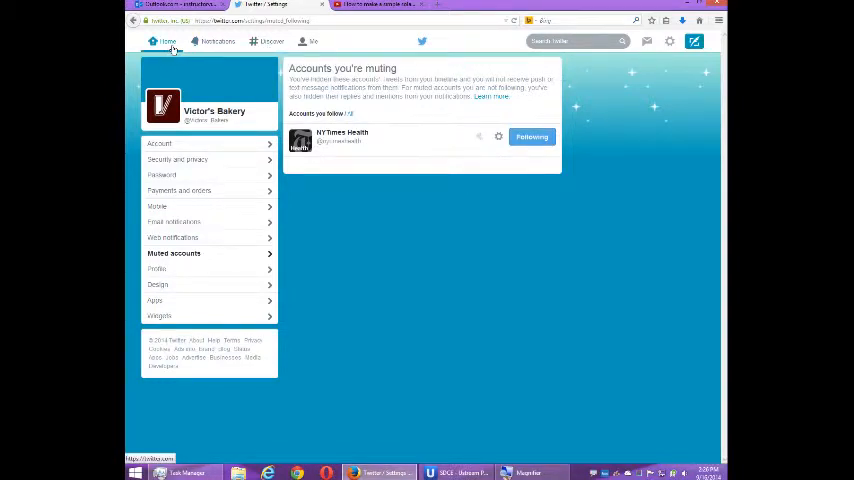
{"action": "left_click", "coordinate": [168, 40]}
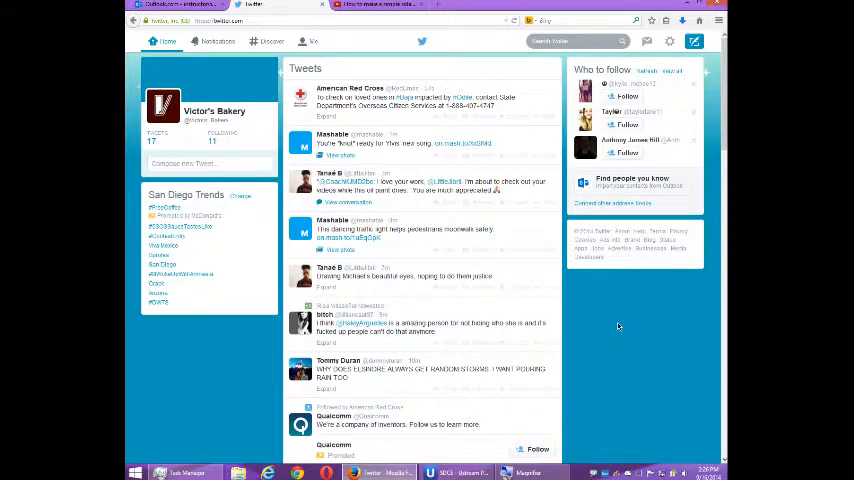
{"action": "left_click", "coordinate": [668, 40]}
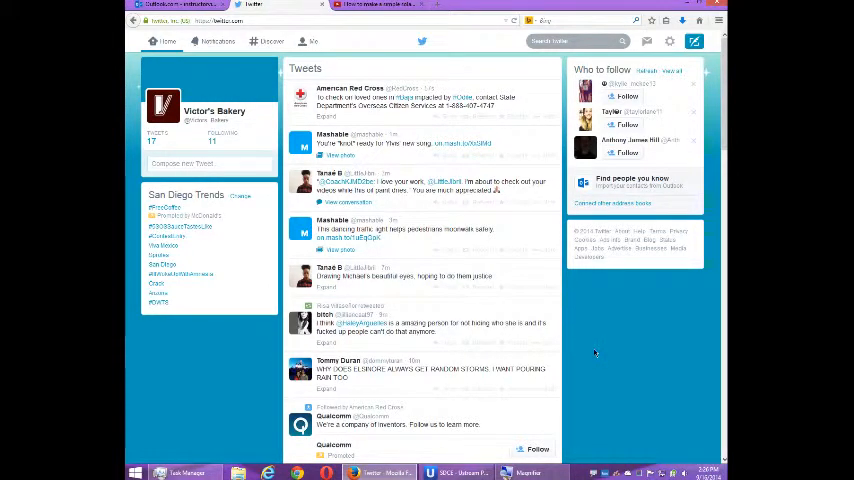
{"action": "scroll", "scroll_direction": "down", "scroll_amount": 3}
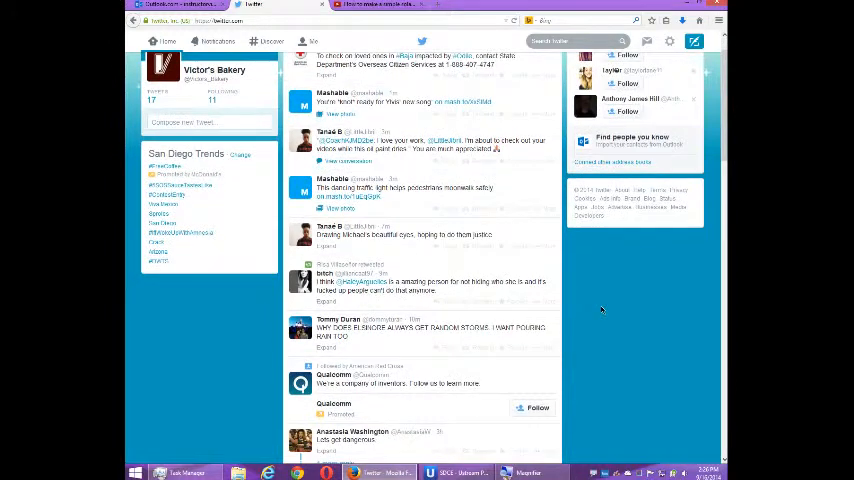
{"action": "scroll", "scroll_direction": "down", "scroll_amount": 3}
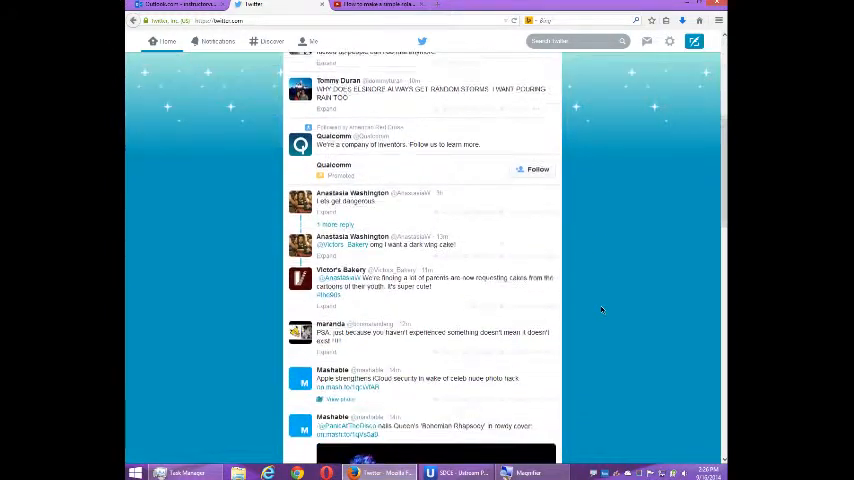
{"action": "scroll", "scroll_direction": "down", "scroll_amount": 3}
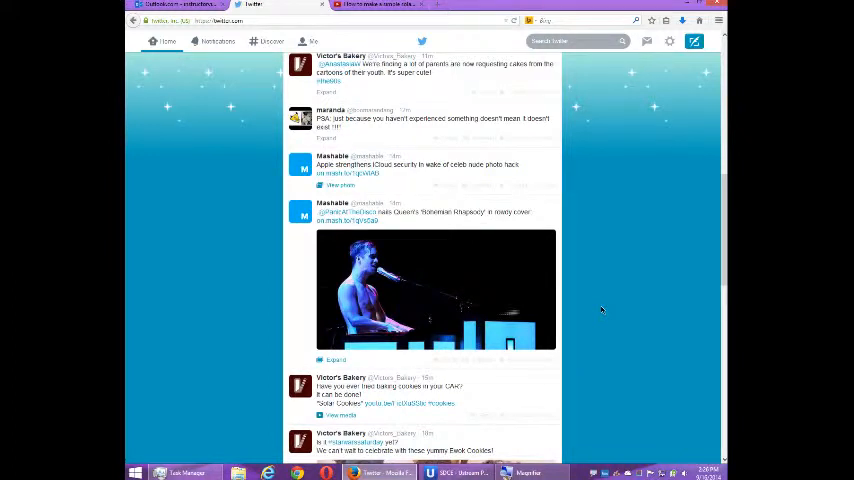
{"action": "mouse_move", "coordinate": [604, 308]}
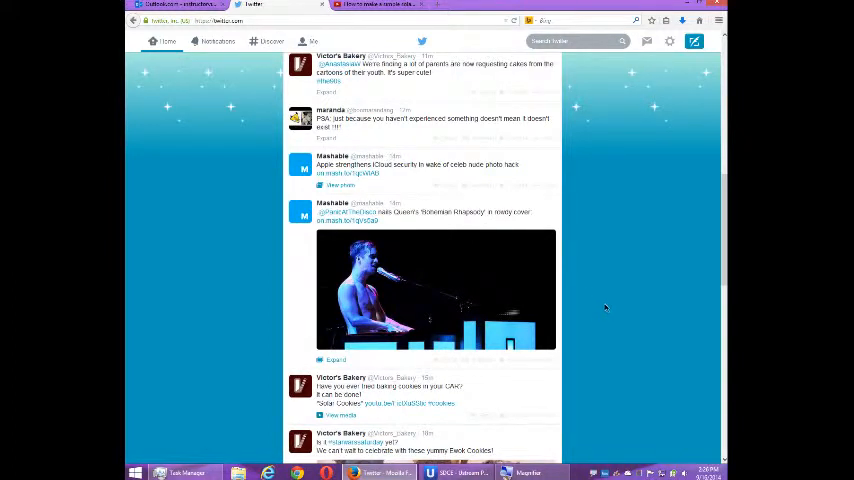
{"action": "mouse_move", "coordinate": [536, 180]}
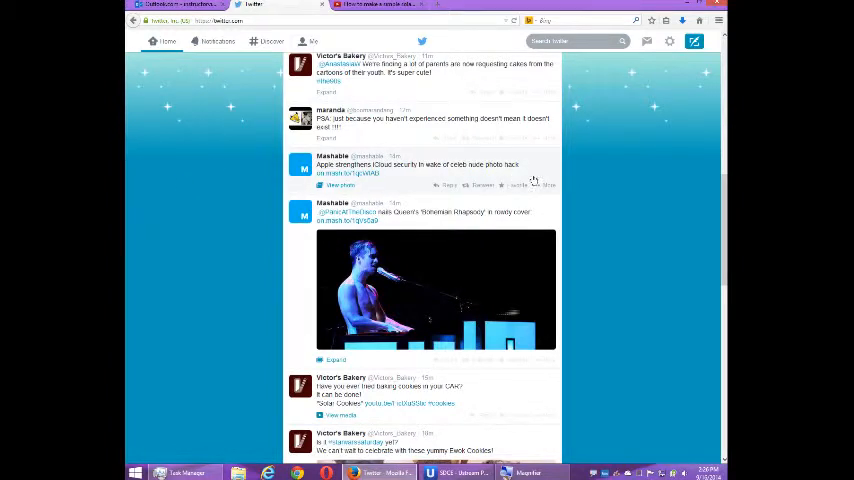
{"action": "mouse_move", "coordinate": [622, 178]}
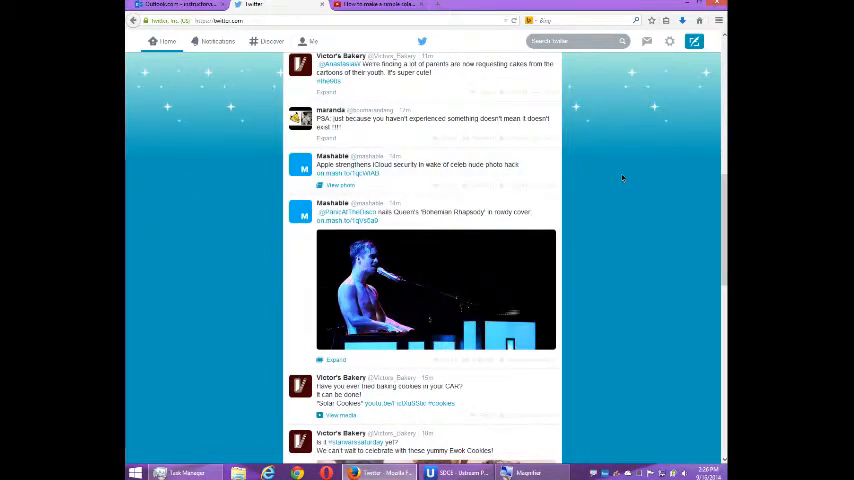